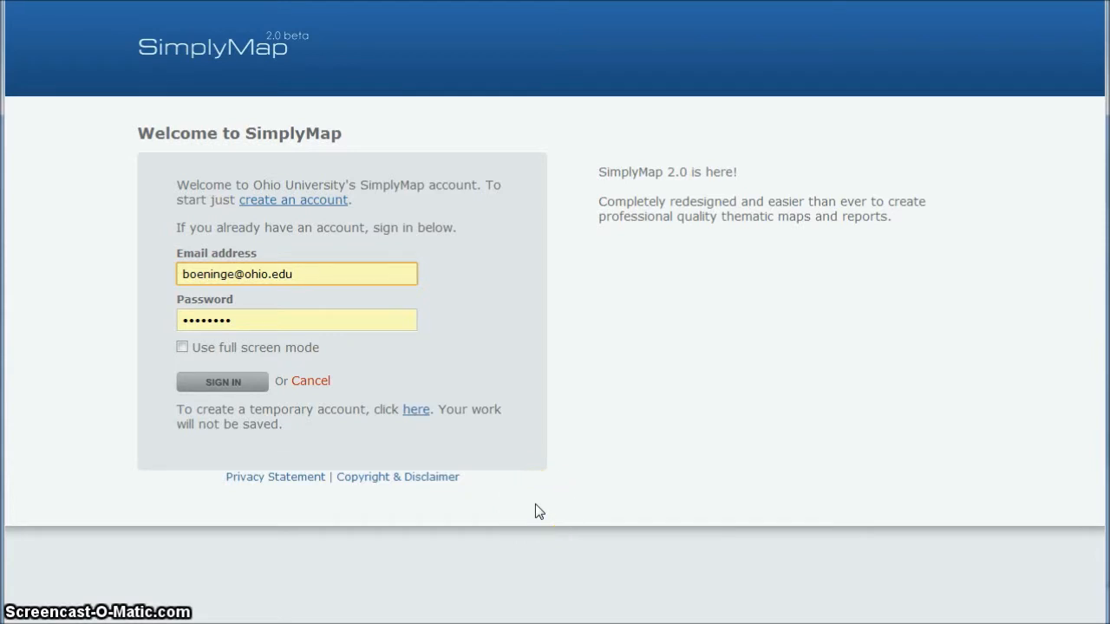
mouse_move(321, 208)
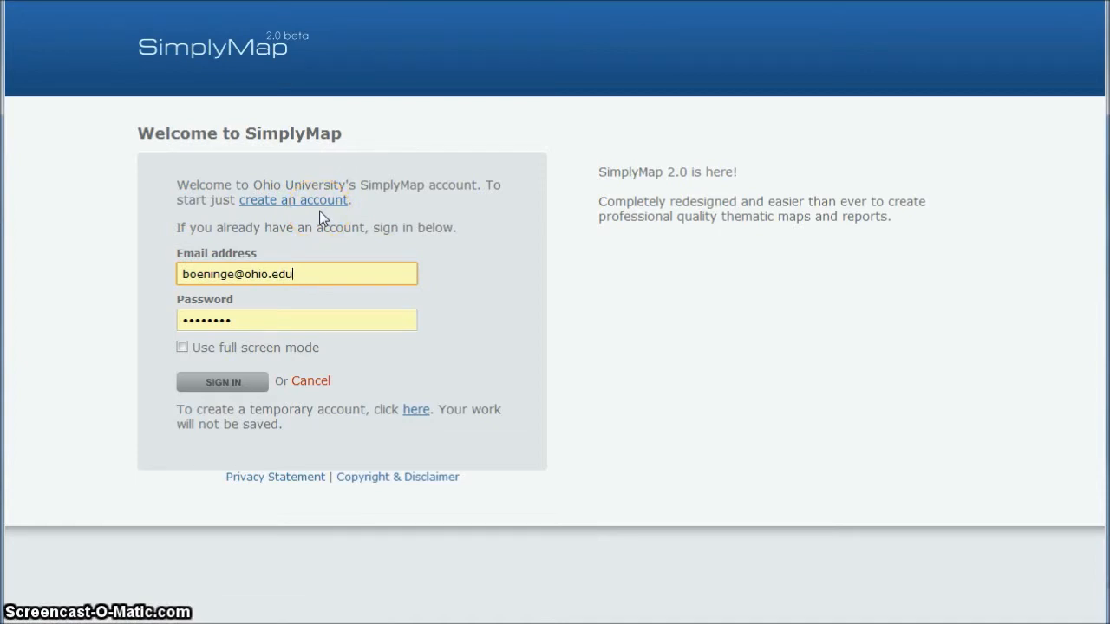
mouse_move(596, 260)
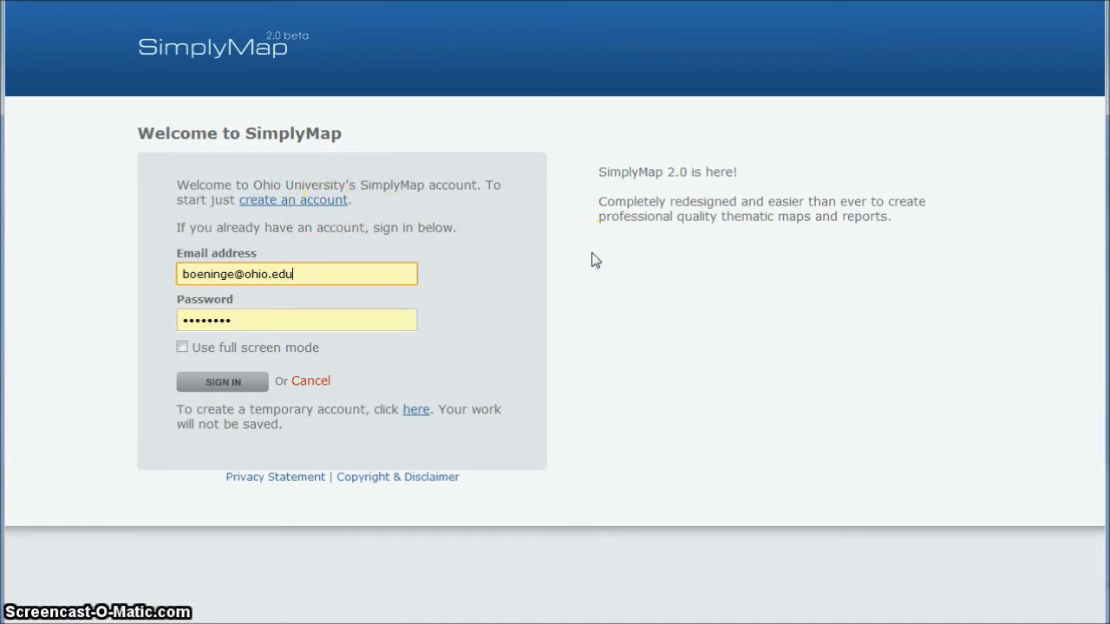
- Sign in, then create a new tab with Standard Report as its type
left_click(222, 381)
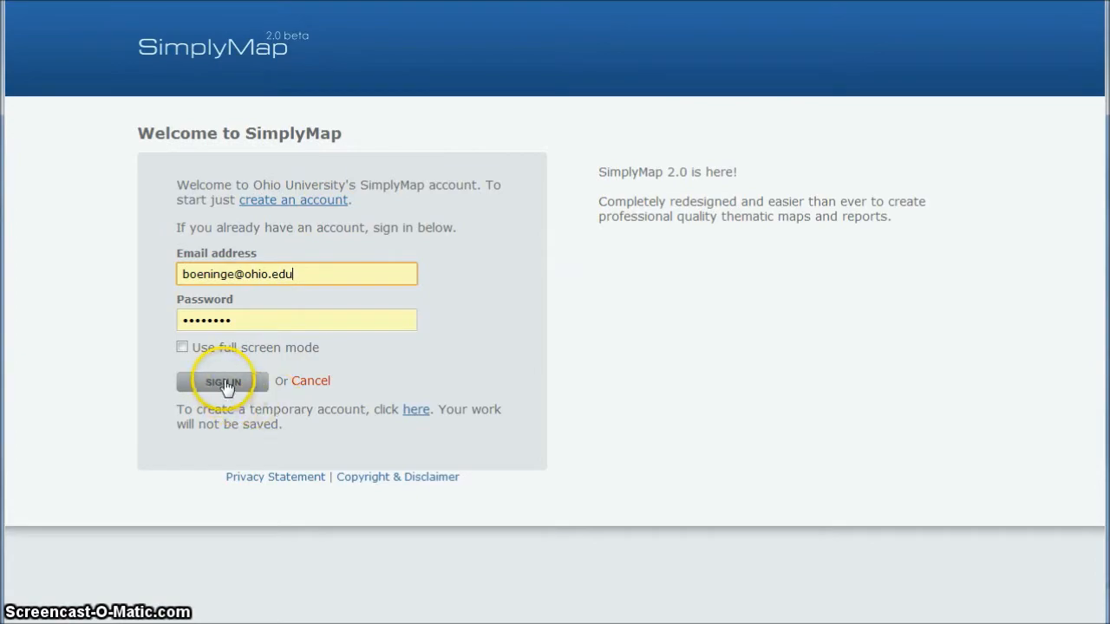
left_click(222, 380)
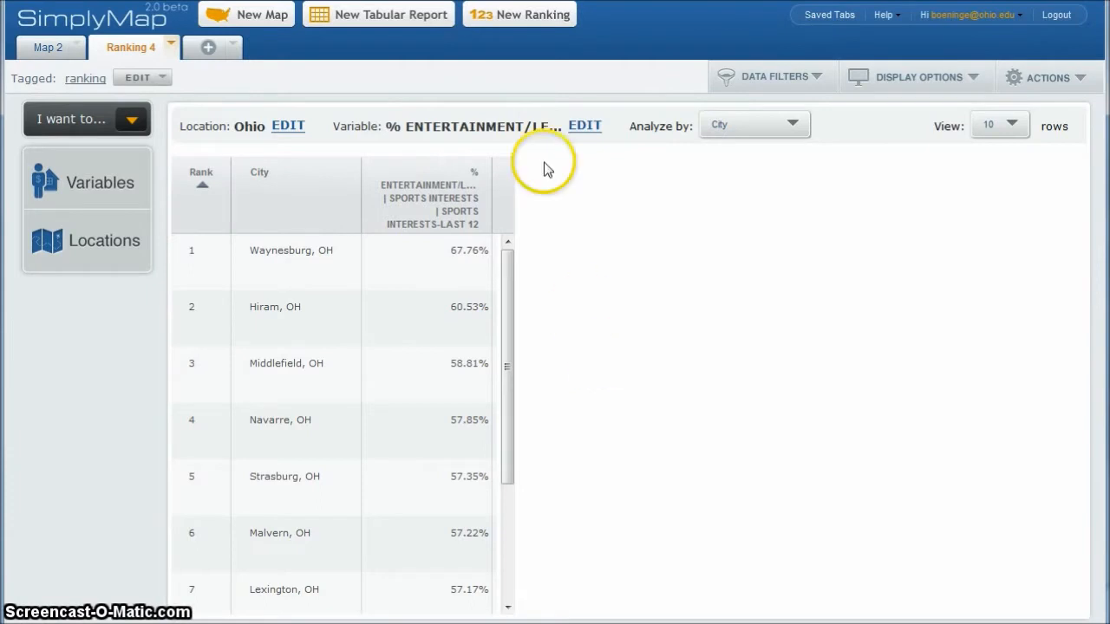
mouse_move(290, 98)
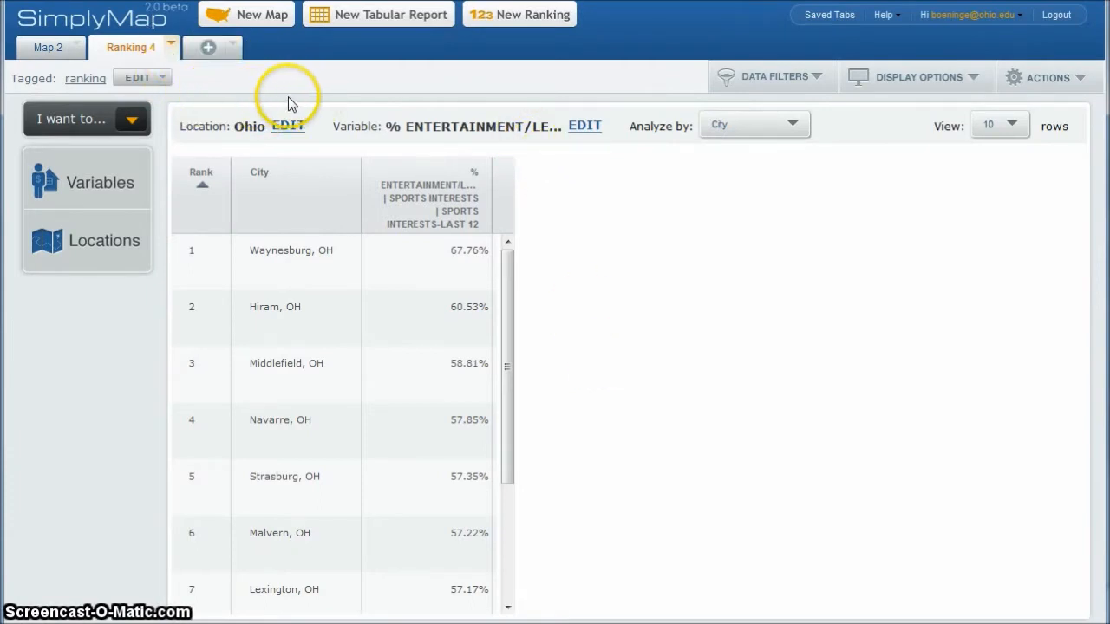
mouse_move(347, 50)
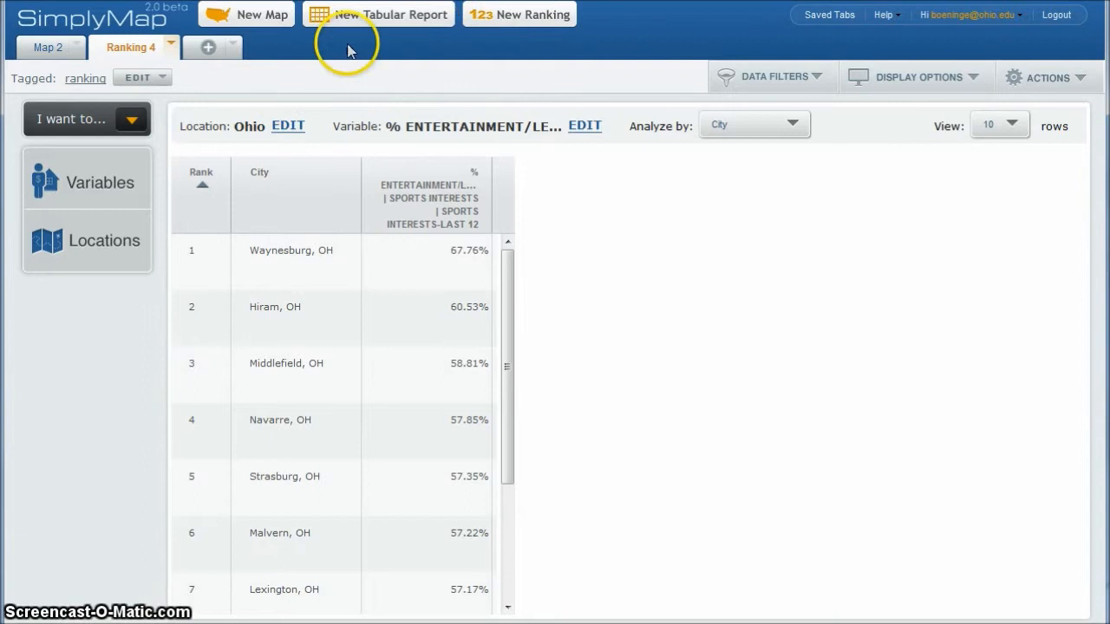
left_click(231, 47)
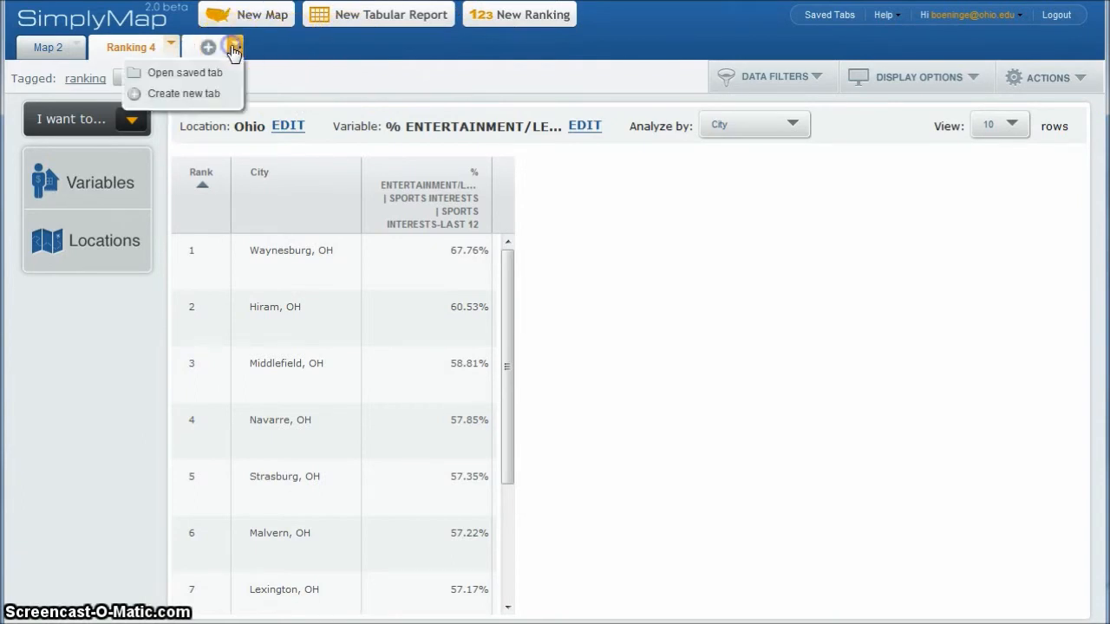
mouse_move(193, 99)
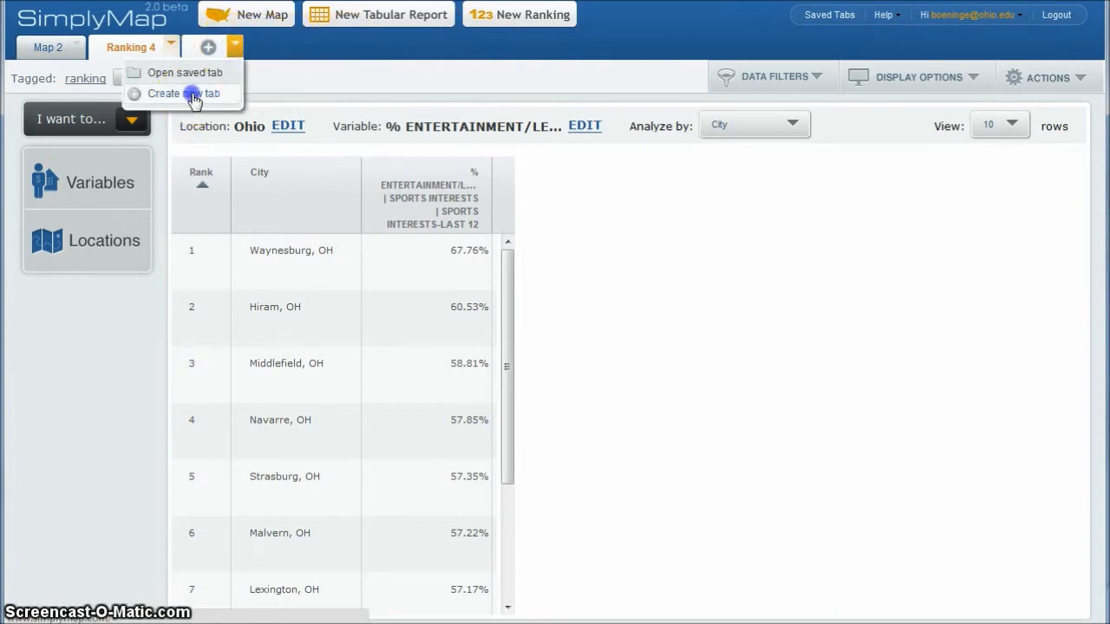
left_click(182, 94)
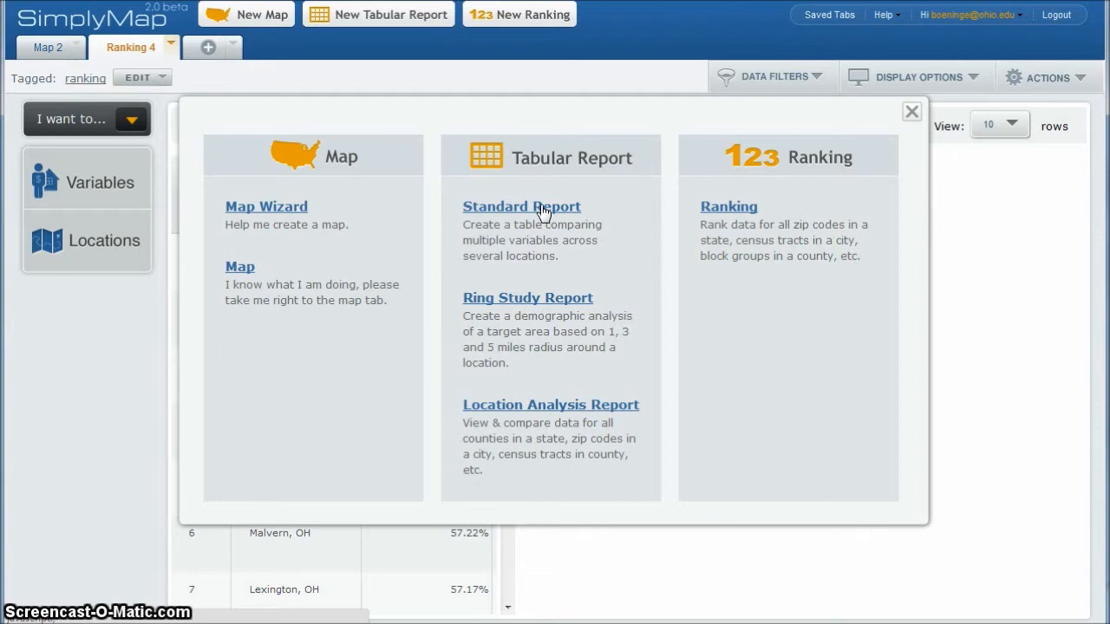
left_click(542, 206)
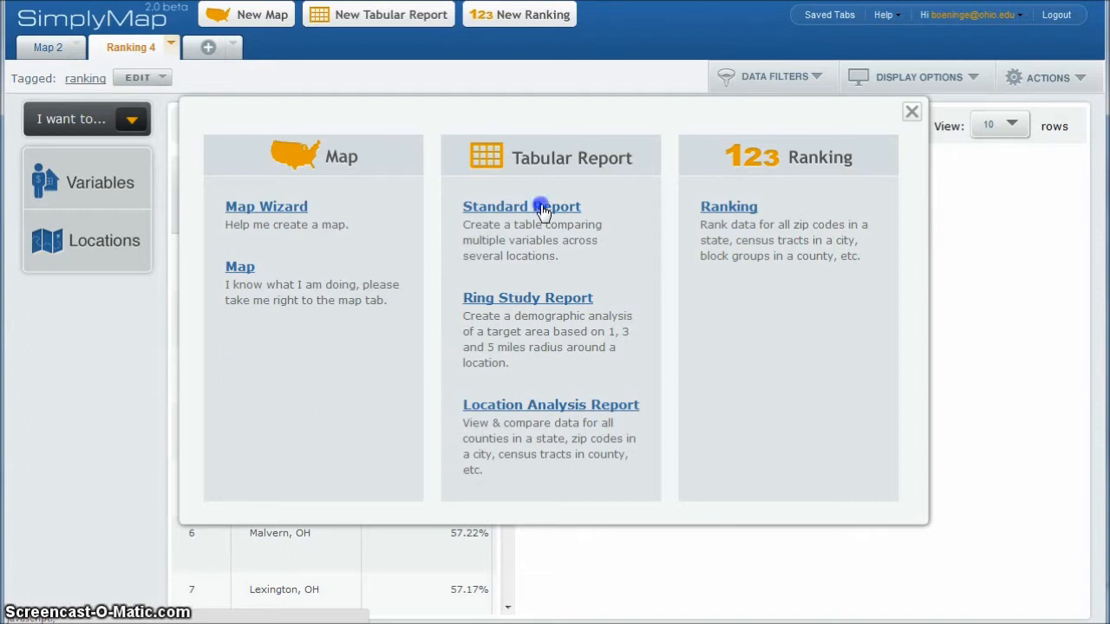
left_click(521, 206)
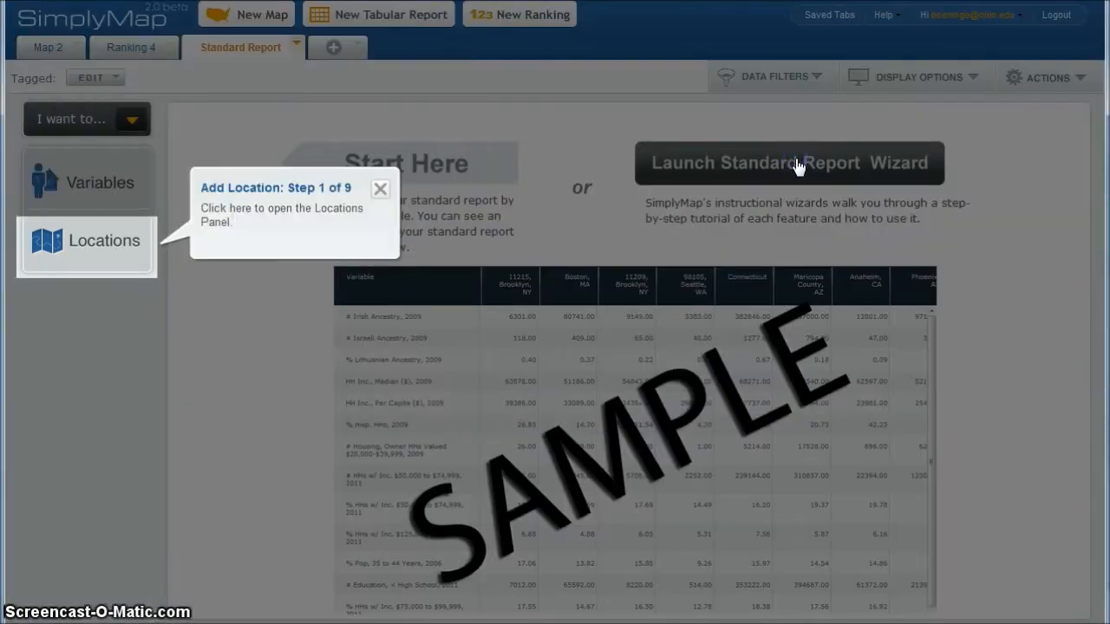
mouse_move(104, 247)
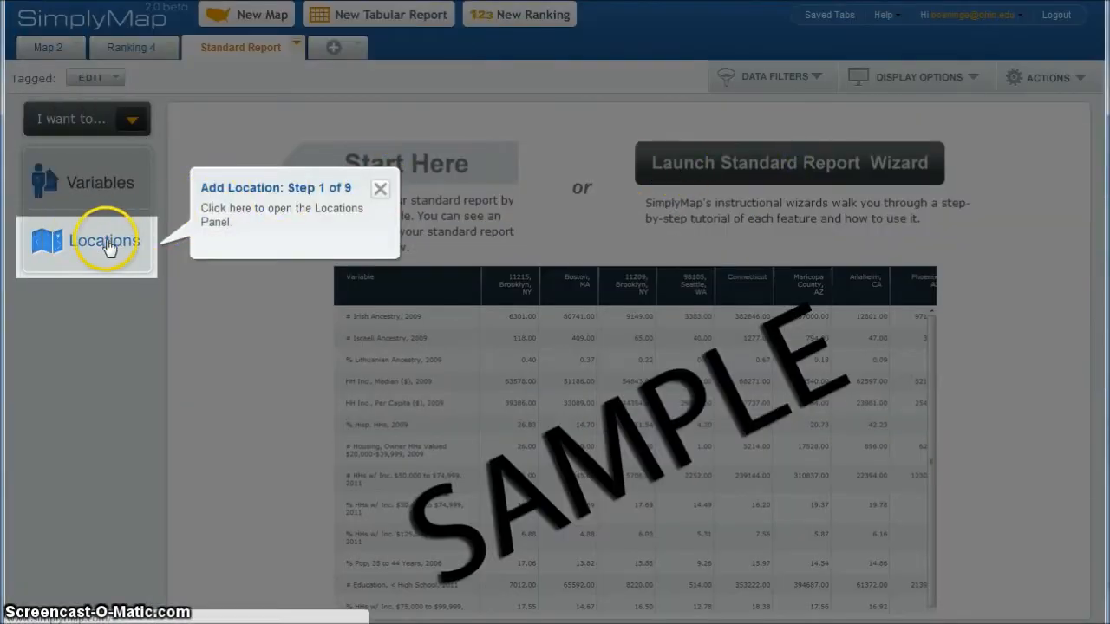
- Add Athens County, OH as a location, finding it by county under Ohio
left_click(104, 240)
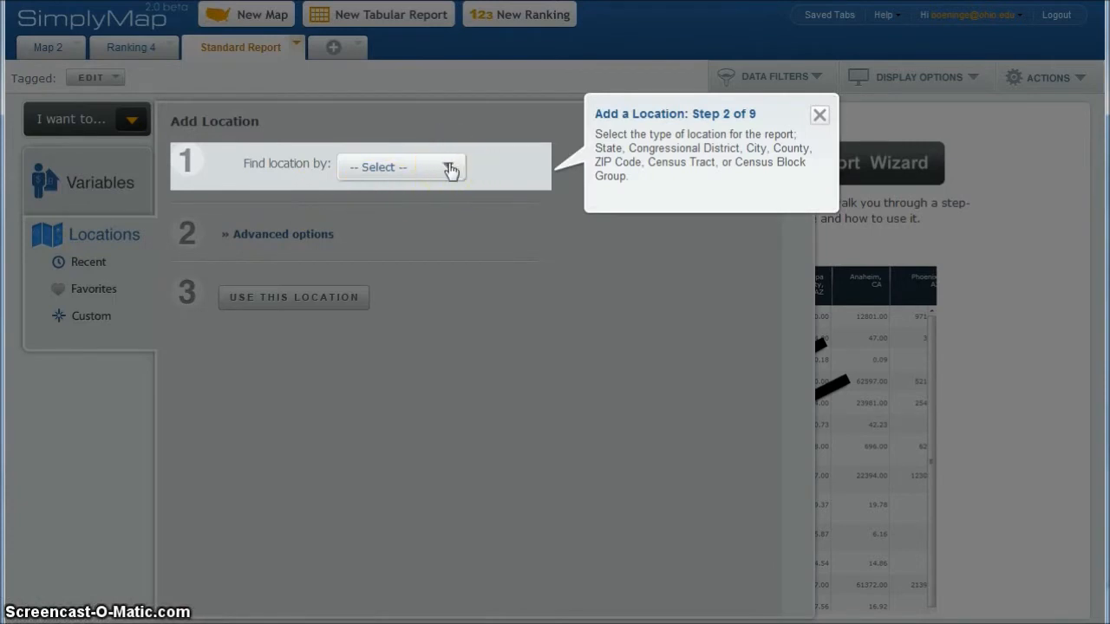
left_click(399, 166)
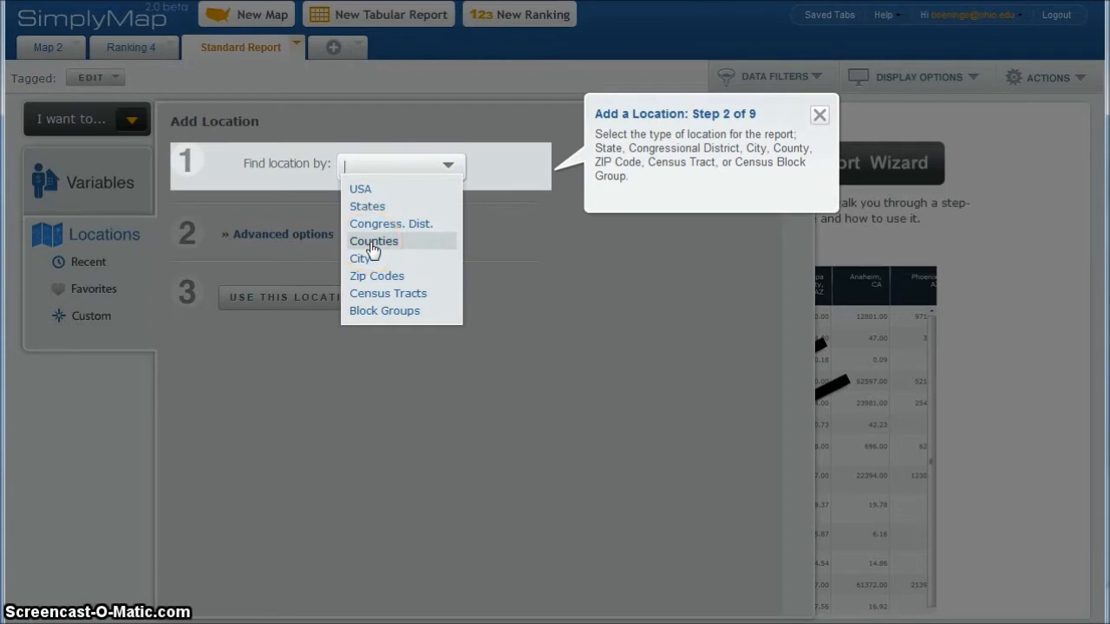
left_click(374, 241)
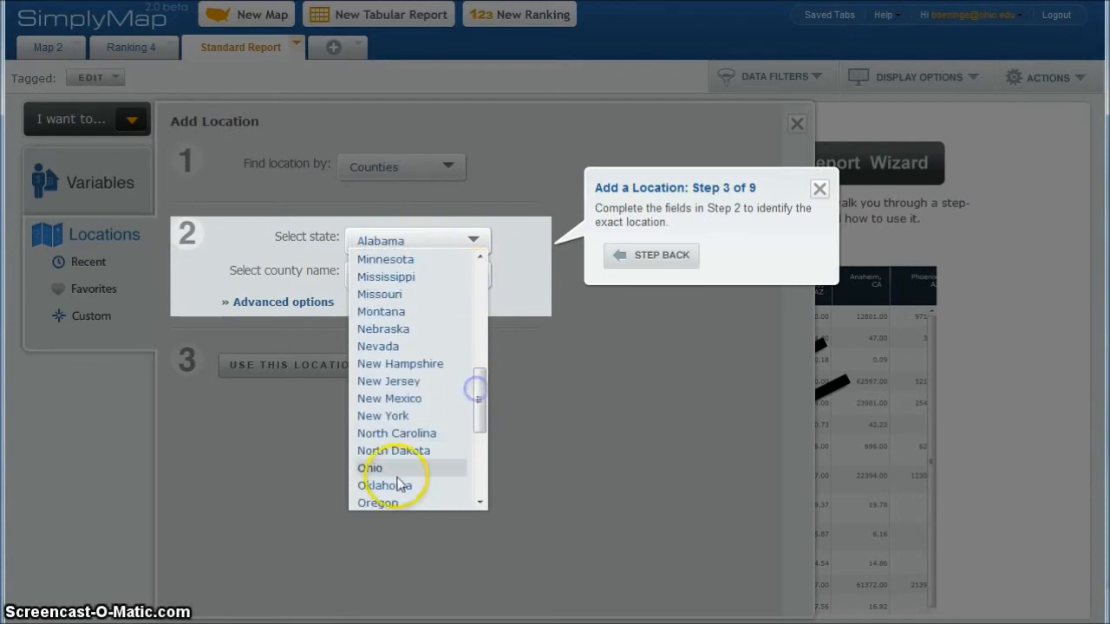
left_click(373, 467)
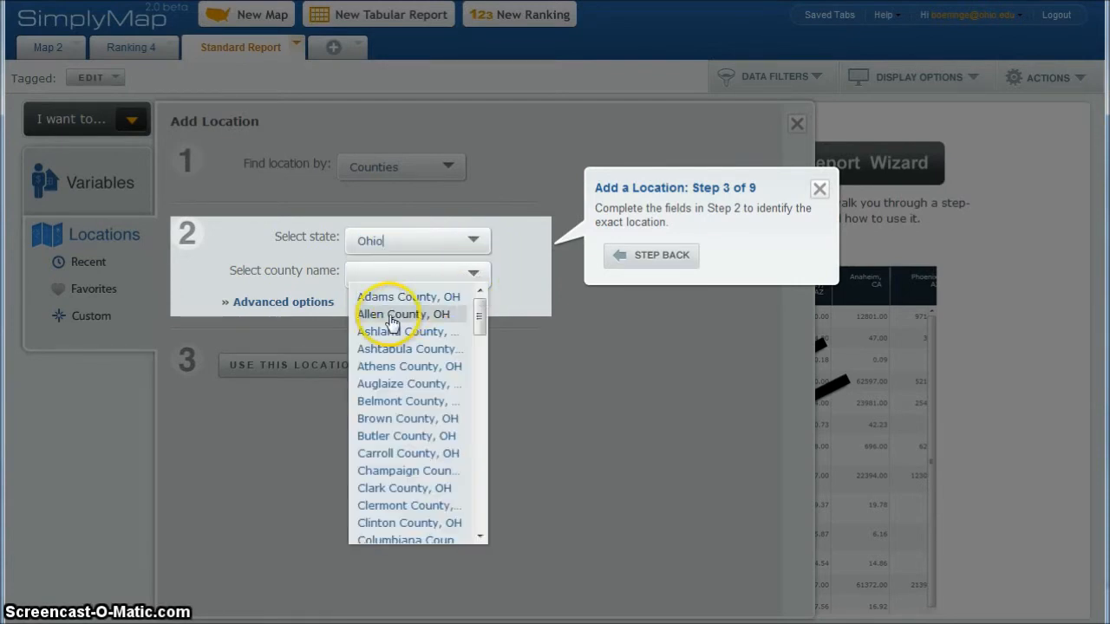
left_click(398, 366)
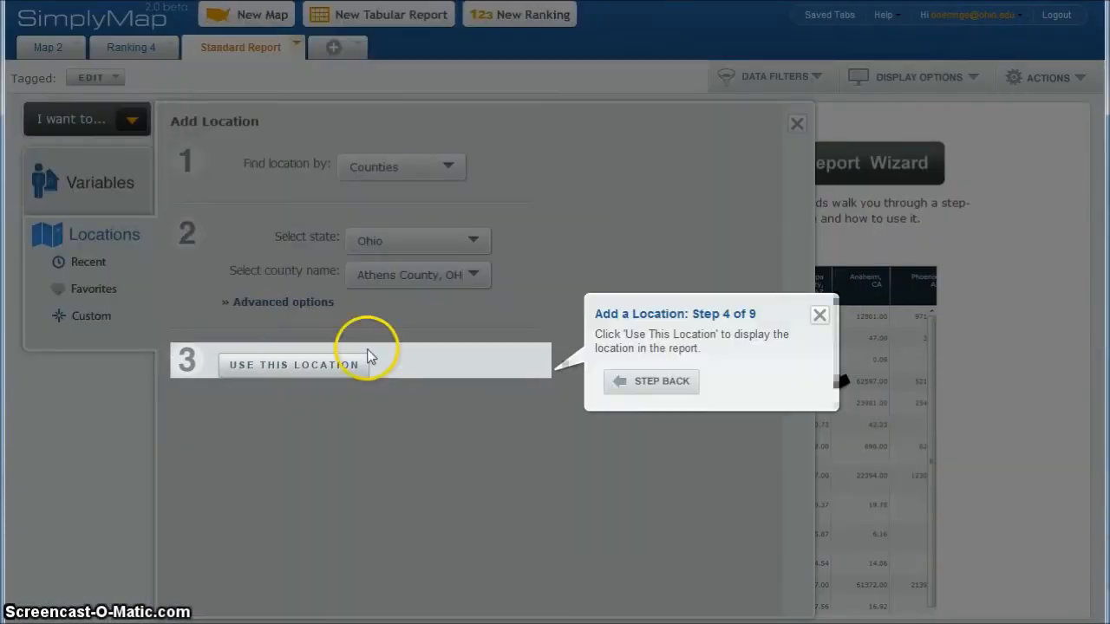
left_click(293, 365)
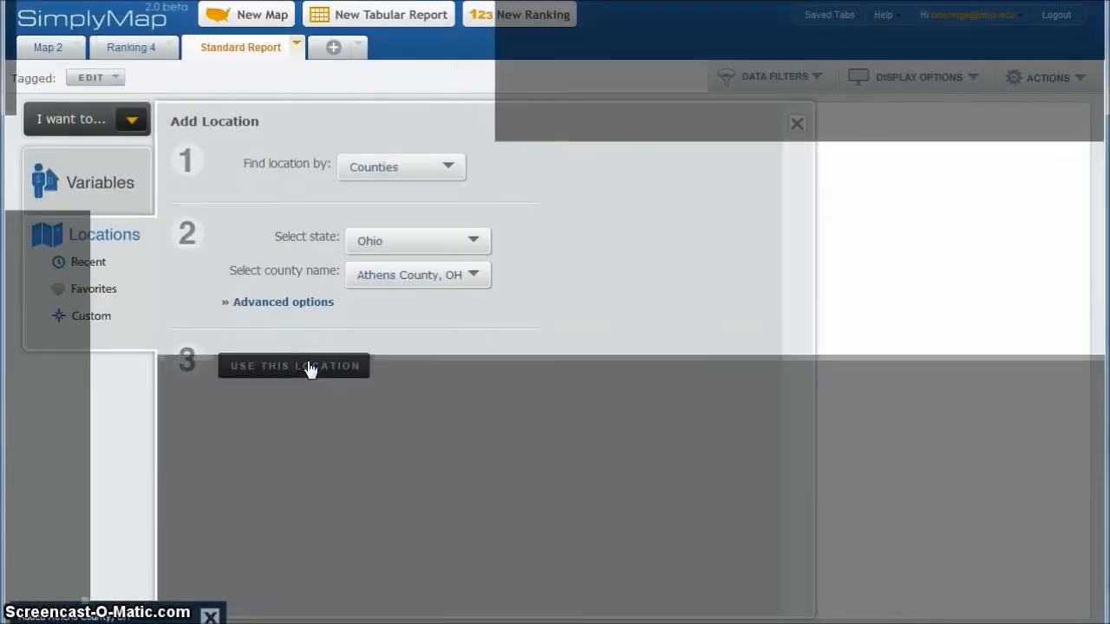
- Search variables for 'popcorn', review the 201 results, then close the search unused
left_click(293, 366)
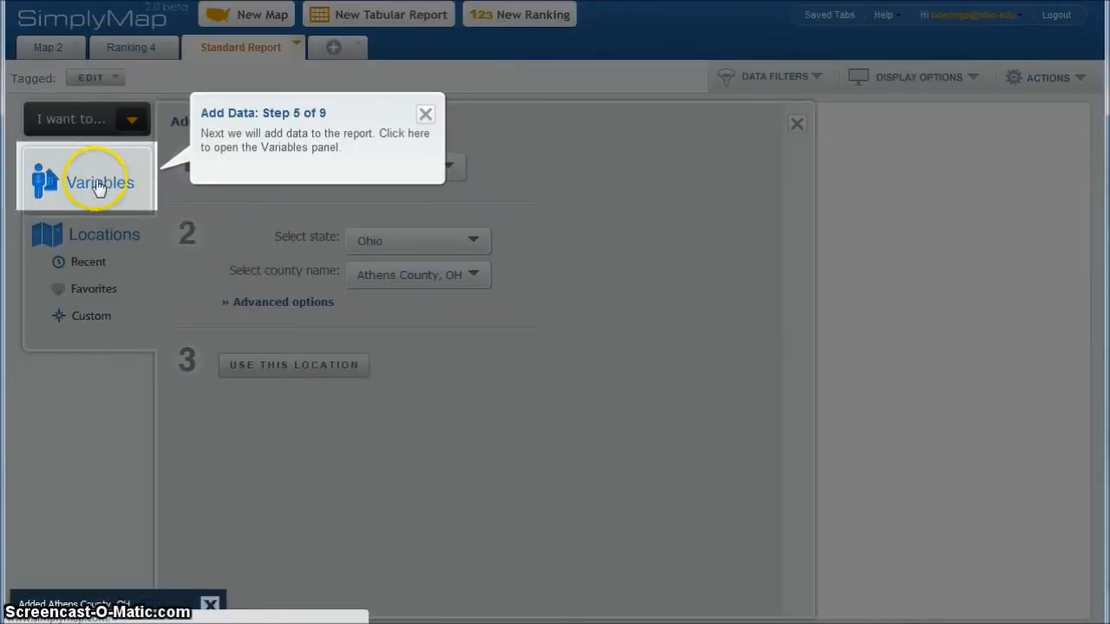
left_click(99, 182)
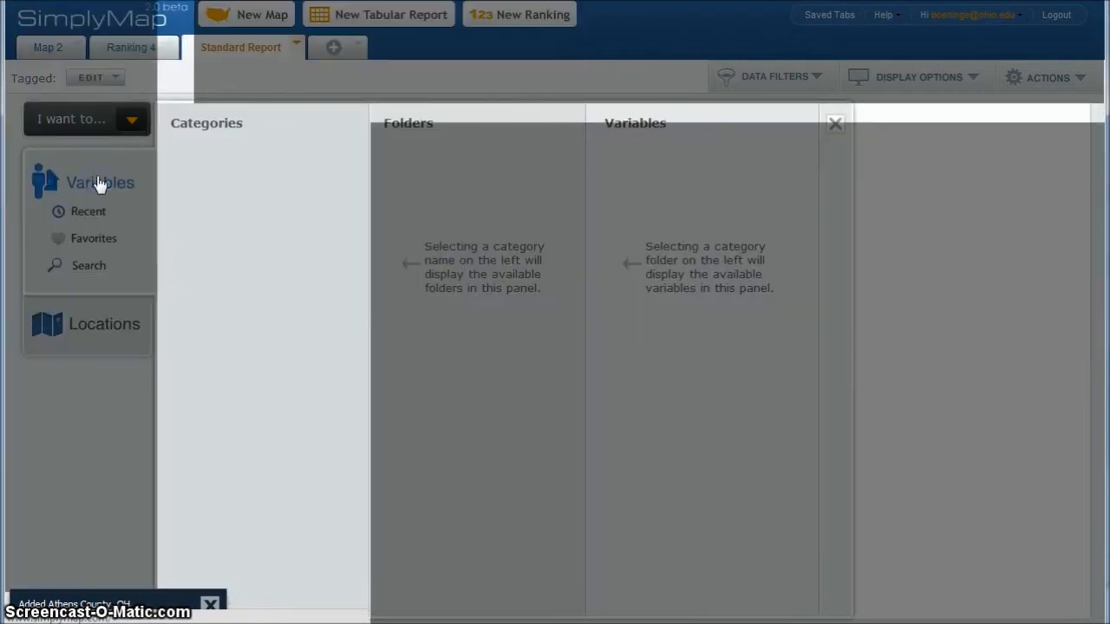
left_click(100, 182)
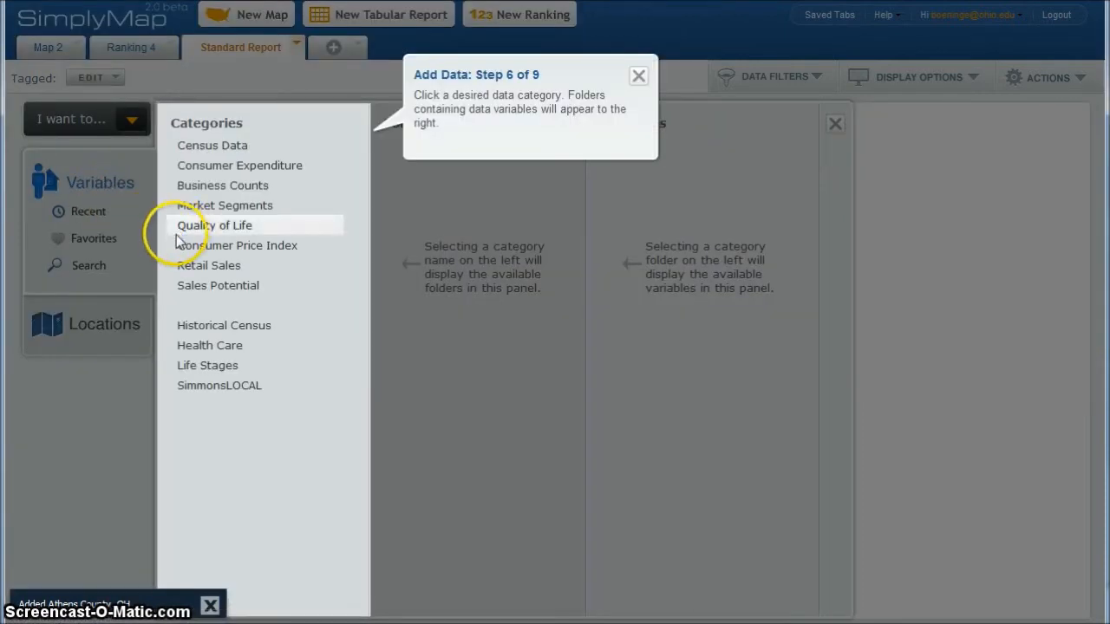
mouse_move(590, 97)
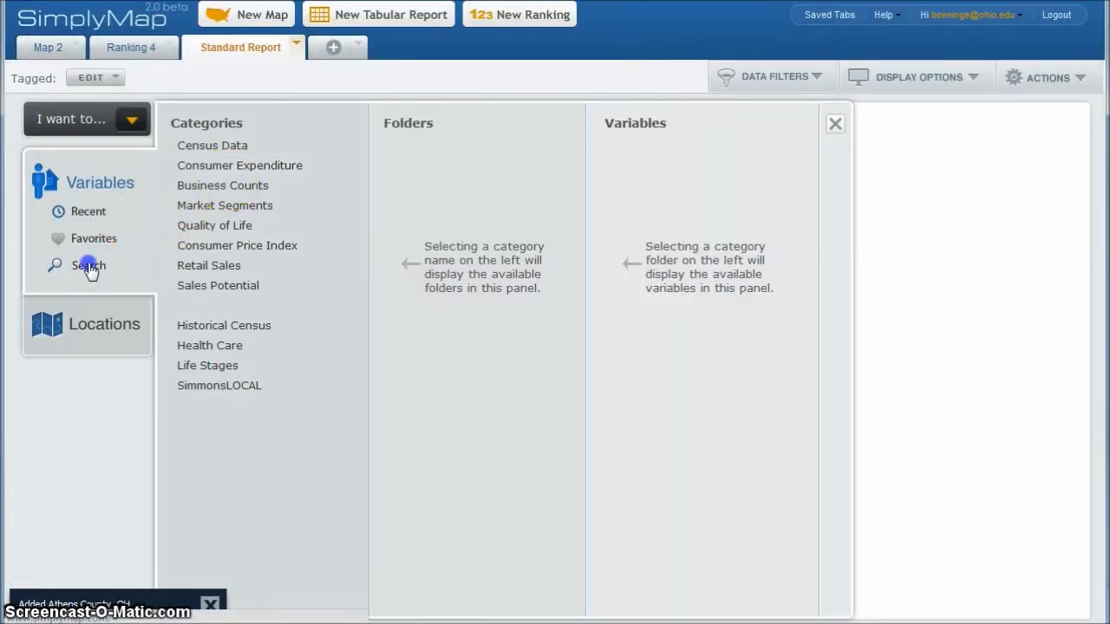
type("popcorn")
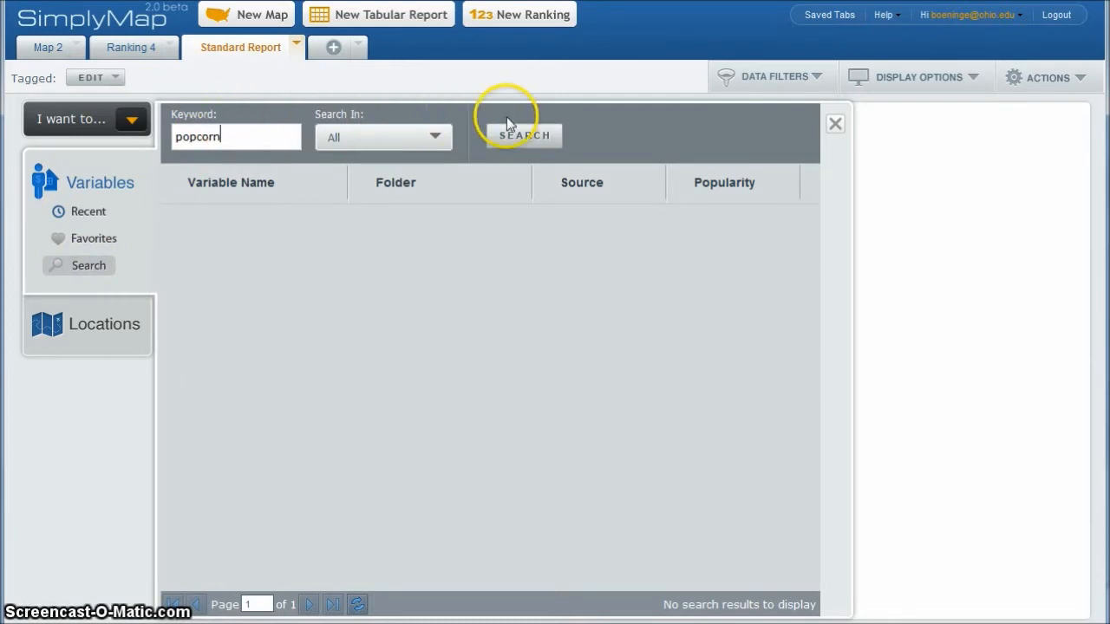
left_click(525, 135)
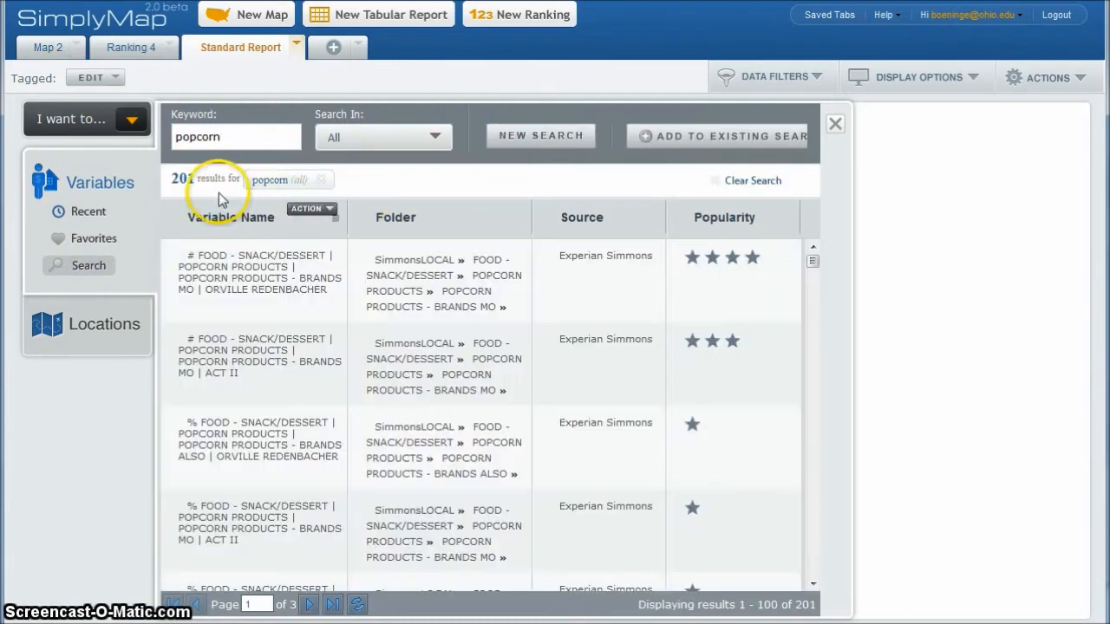
mouse_move(444, 276)
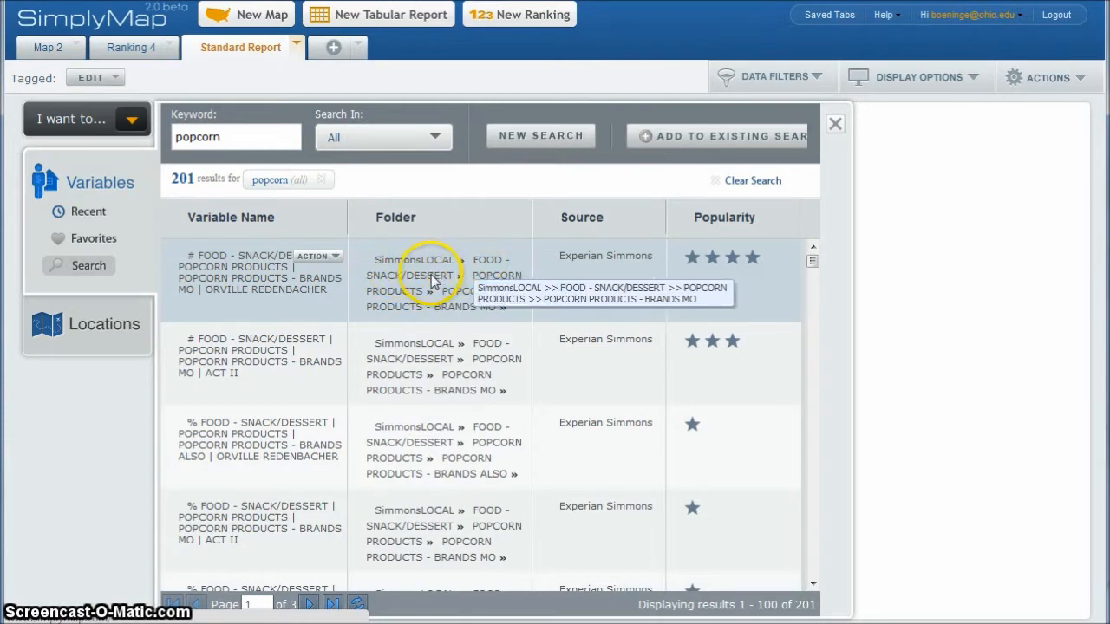
mouse_move(451, 321)
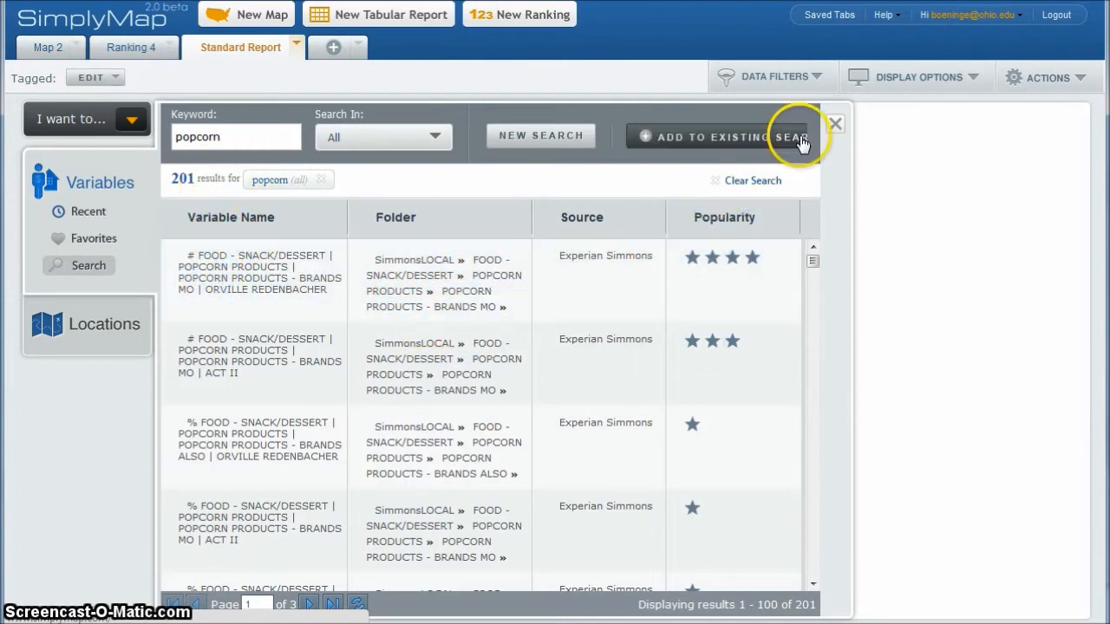
left_click(836, 123)
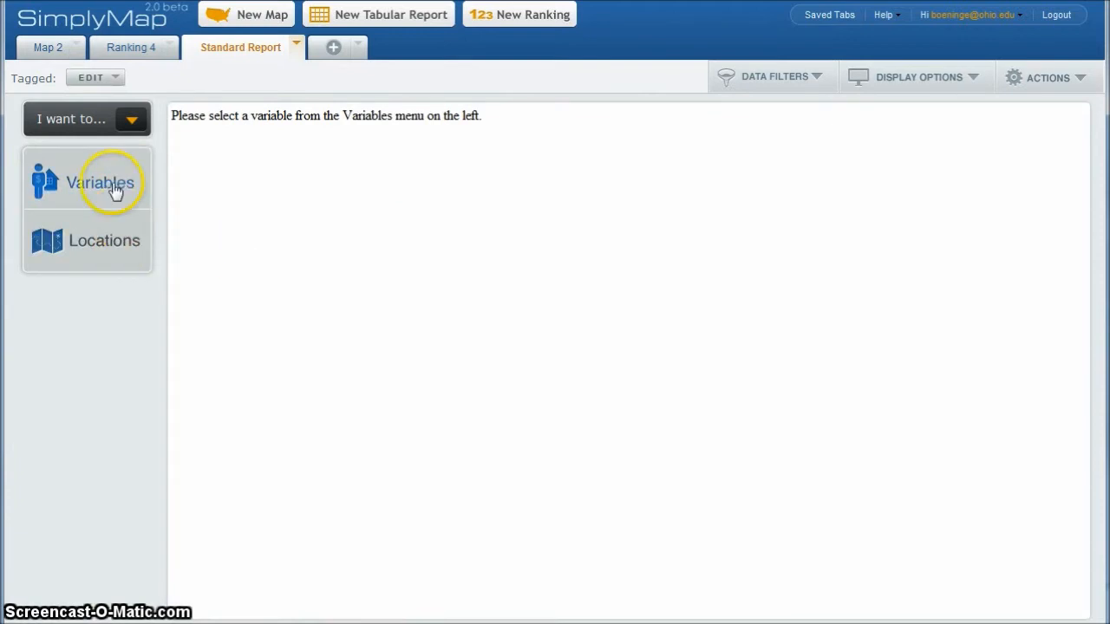
- Browse SimmonsLOCAL > Food - Snack/Dessert > Popcorn Products to the total-bags-eaten-in-30-days variables
left_click(100, 182)
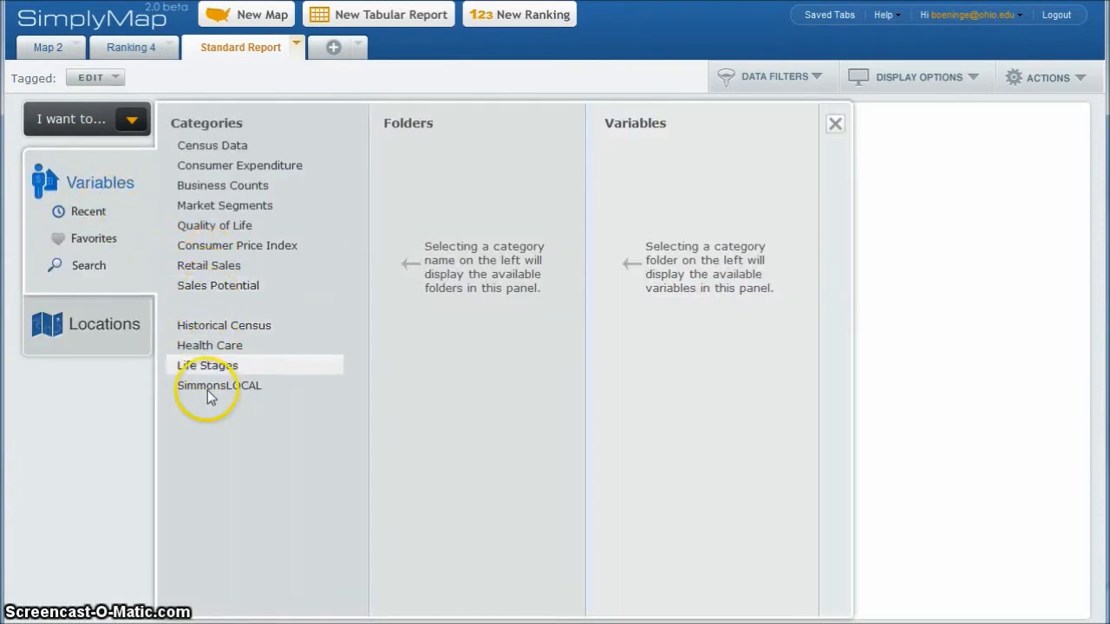
left_click(215, 385)
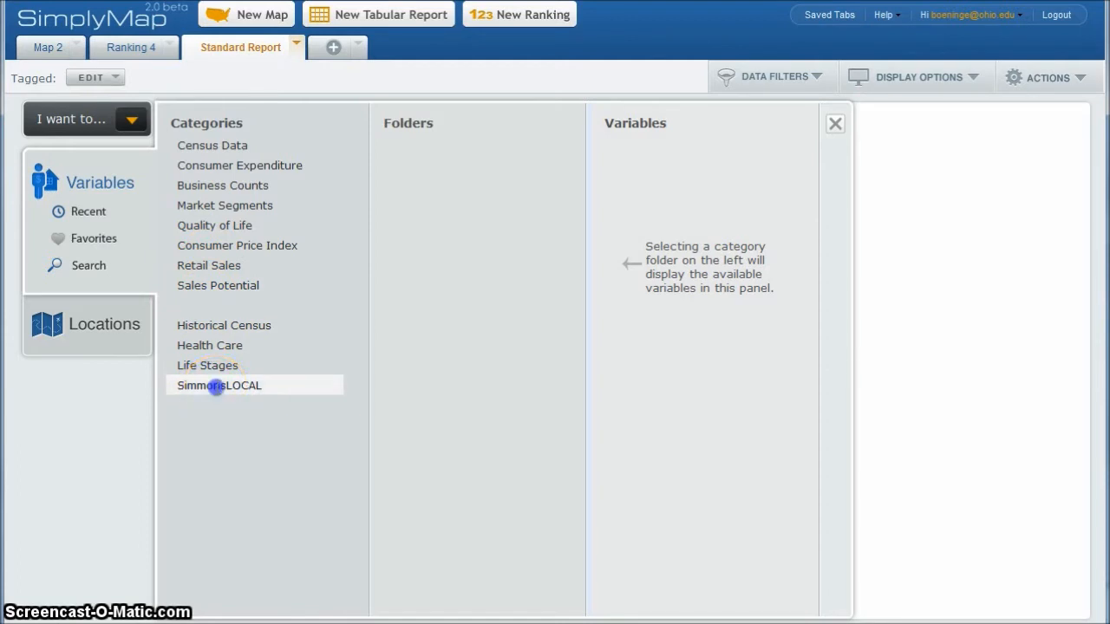
left_click(218, 385)
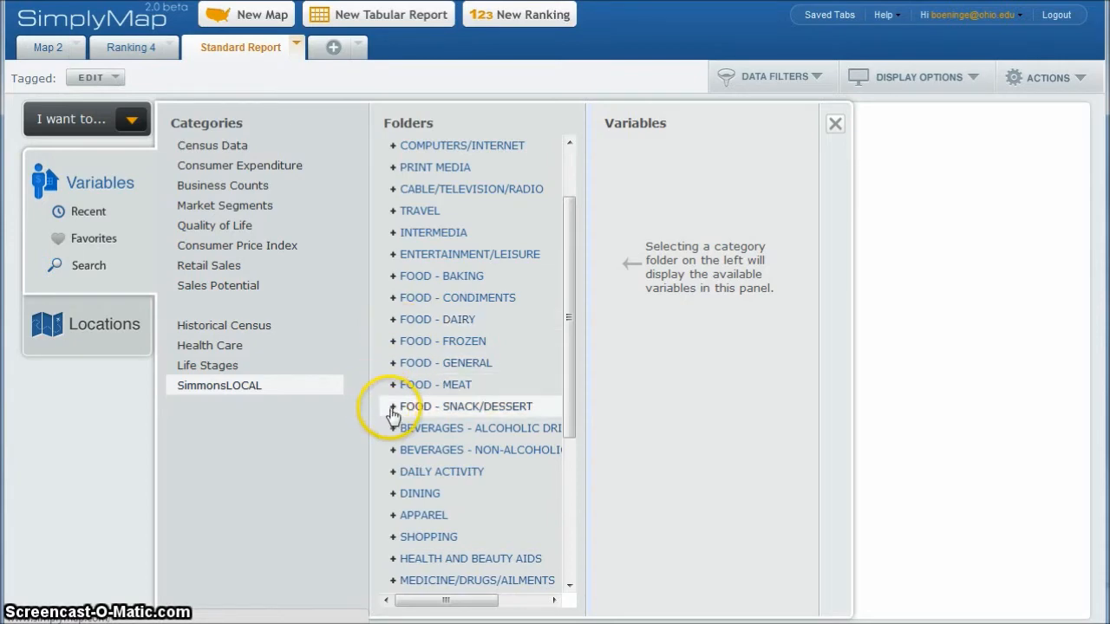
left_click(394, 405)
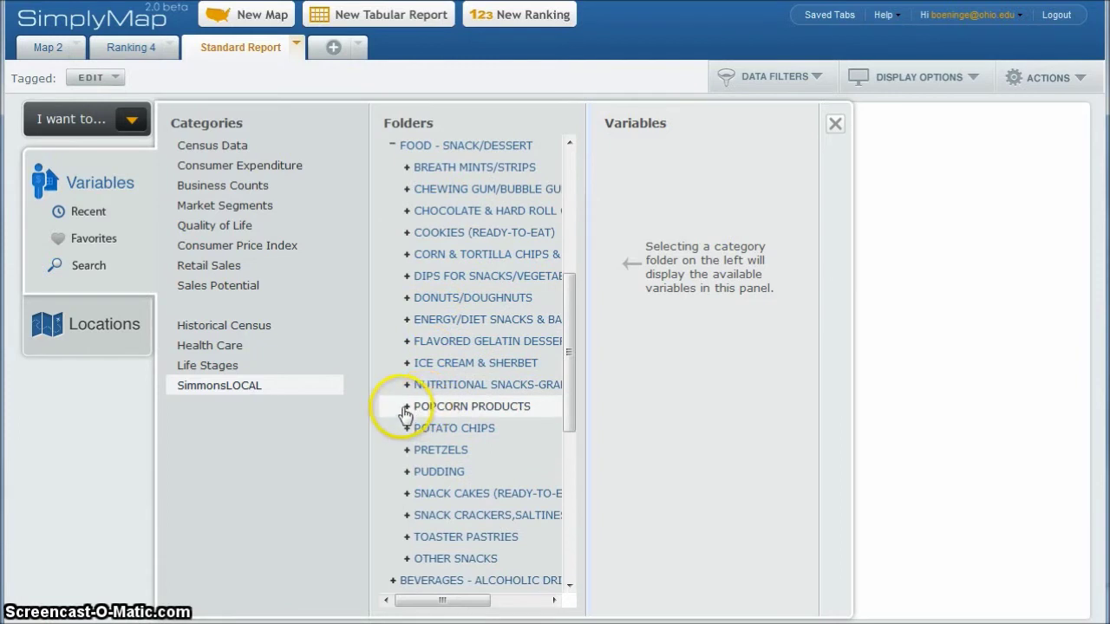
left_click(407, 407)
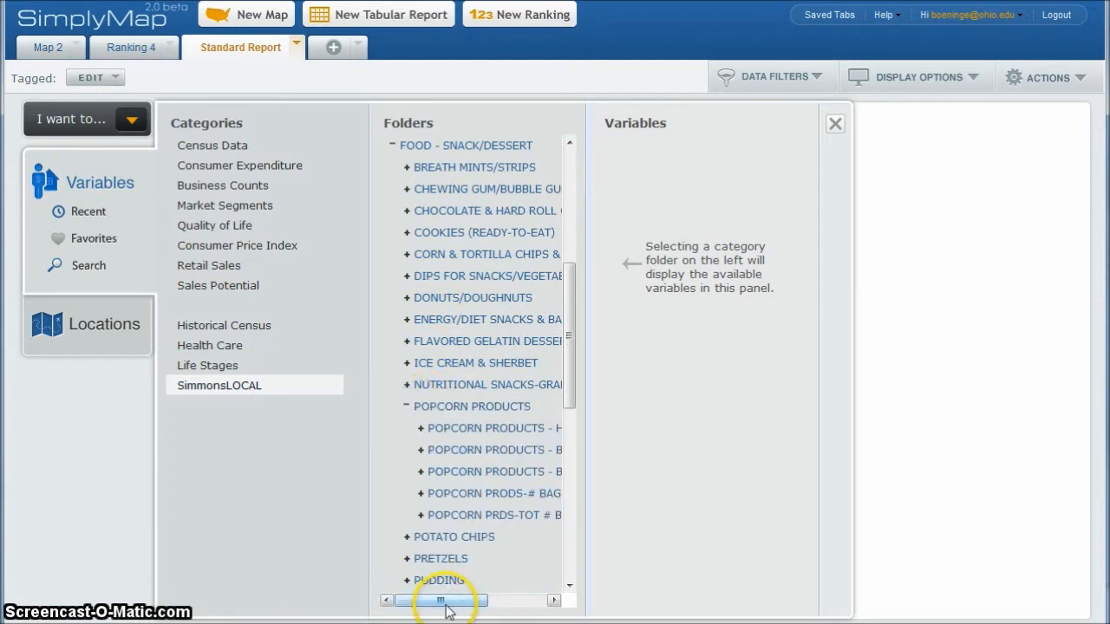
left_click_drag(442, 600, 455, 600)
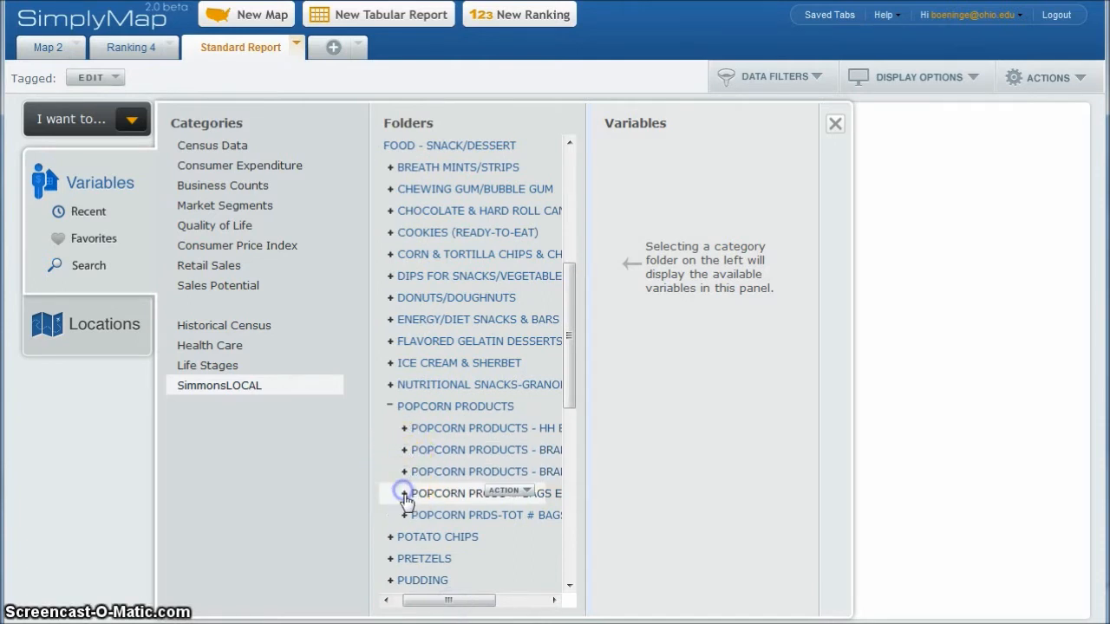
left_click(406, 493)
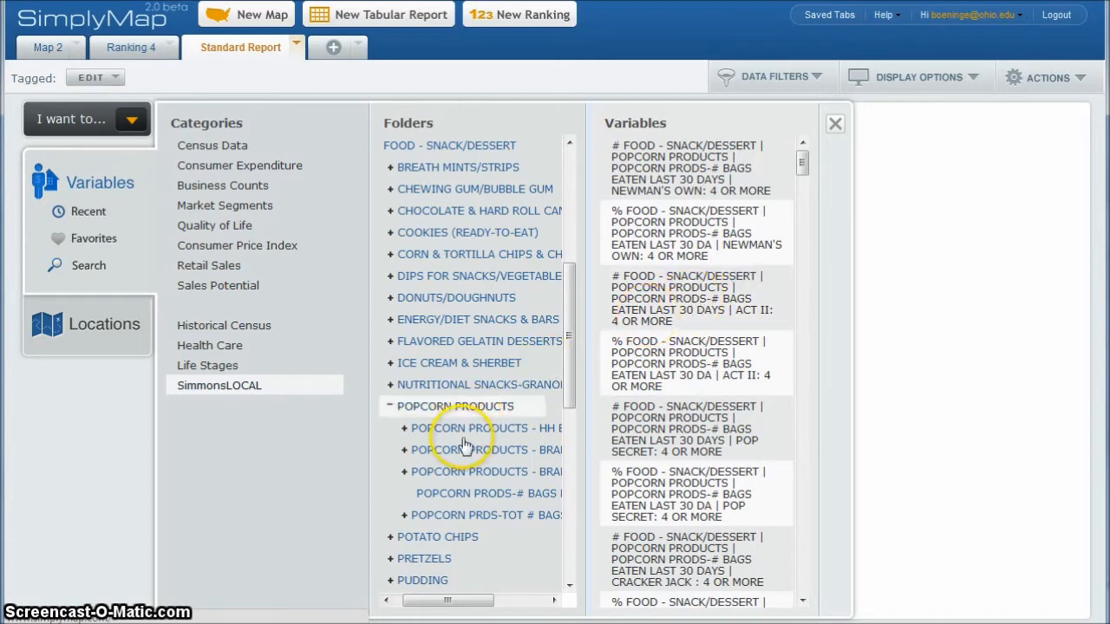
left_click(434, 515)
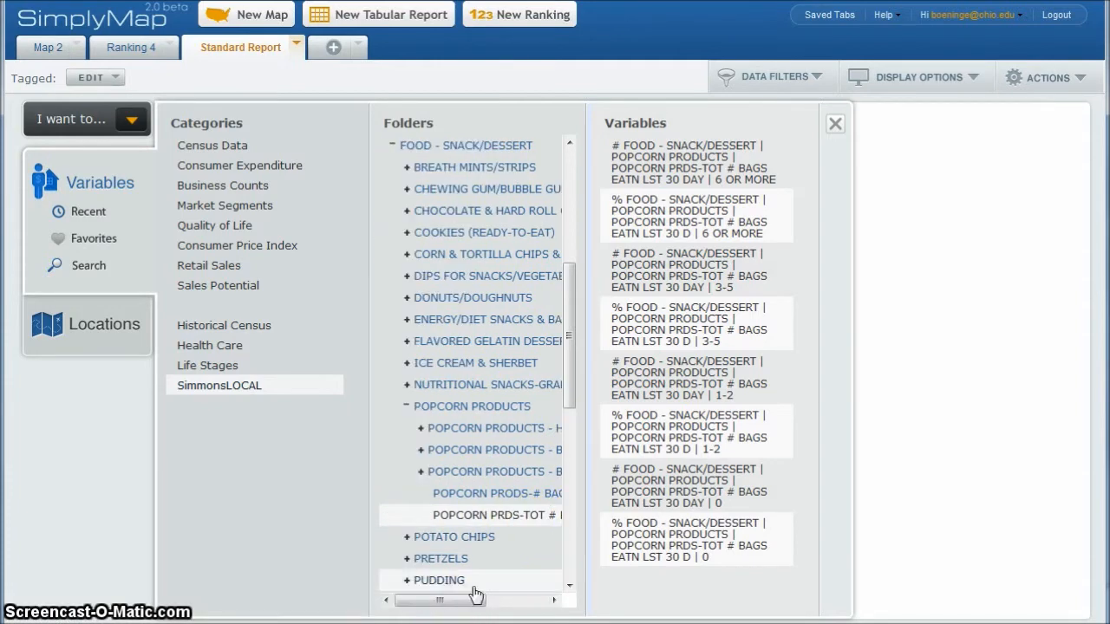
left_click(768, 198)
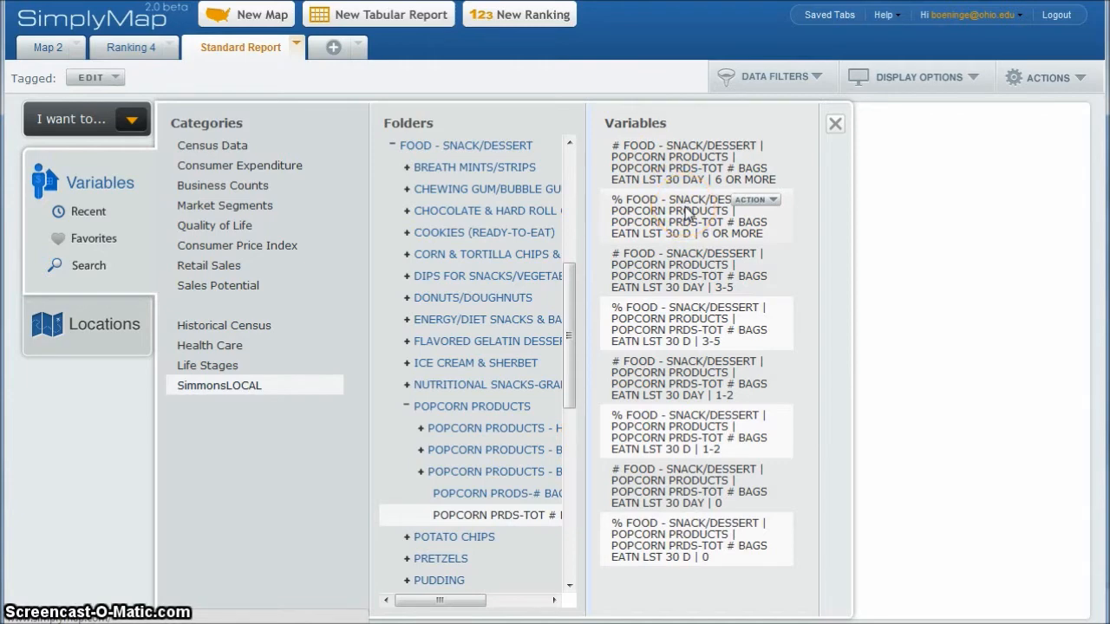
- Add the % popcorn bags-eaten variables for 6 or more, 3-5, 1-2 and 0 bags
left_click(754, 199)
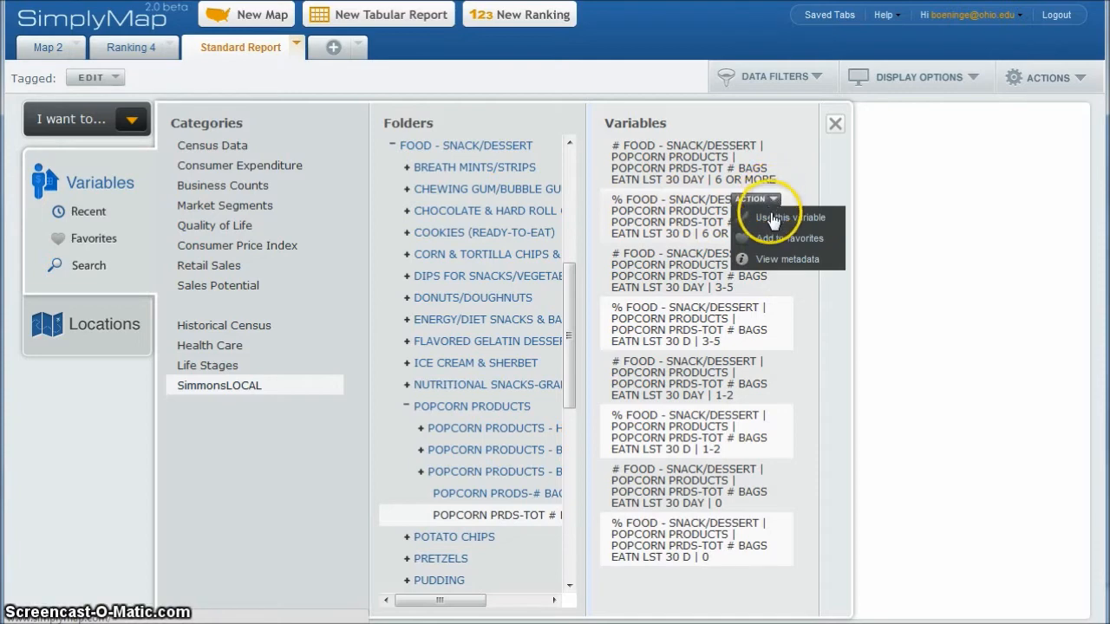
left_click(787, 217)
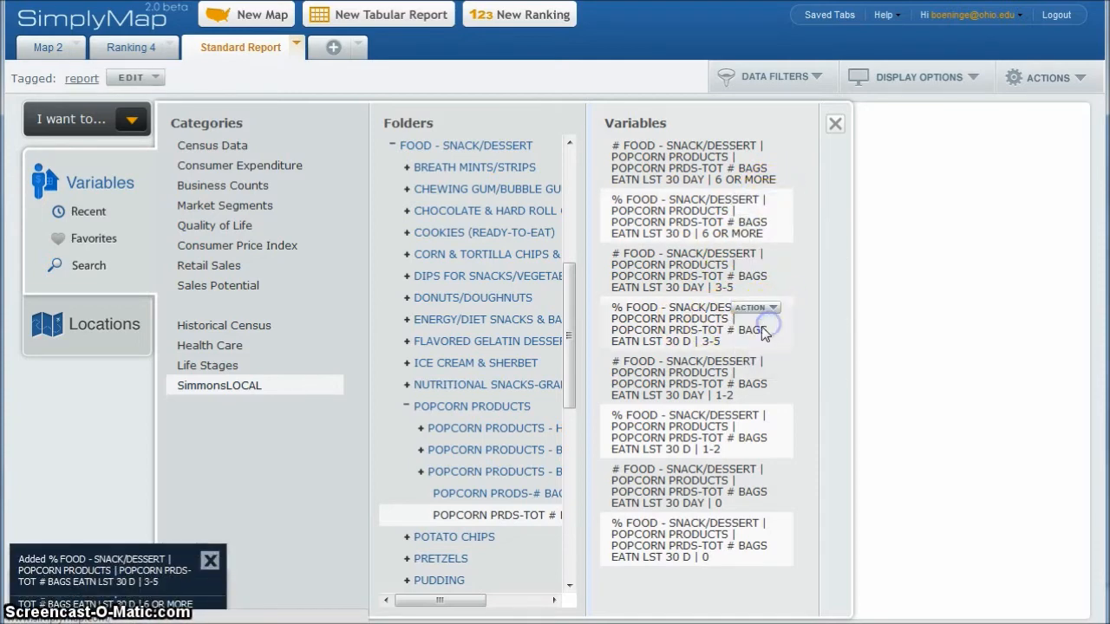
left_click(766, 334)
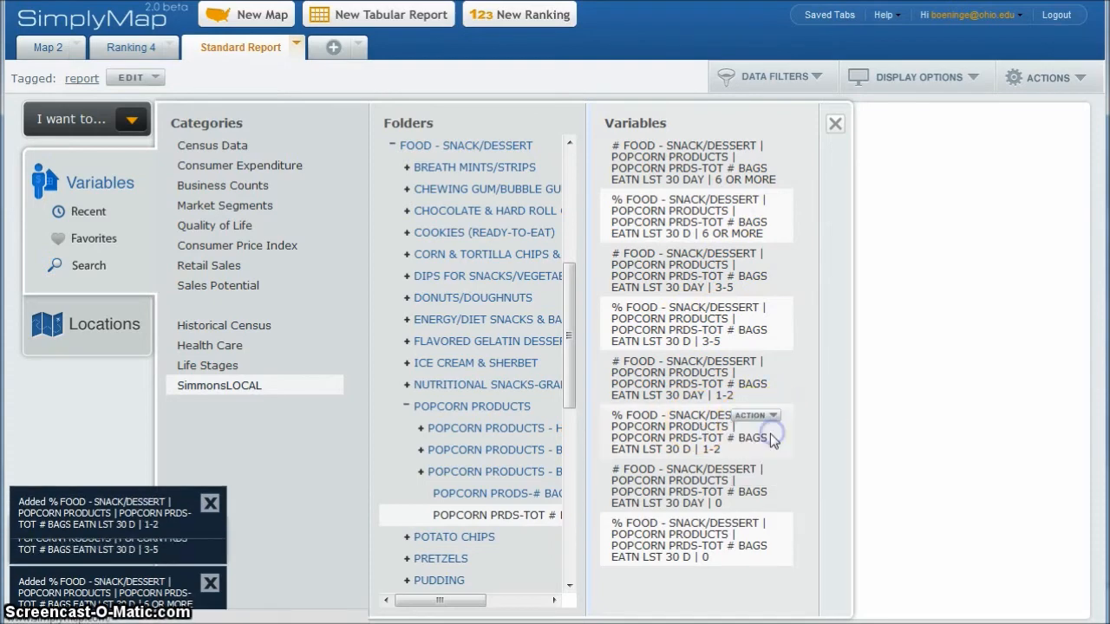
left_click(769, 522)
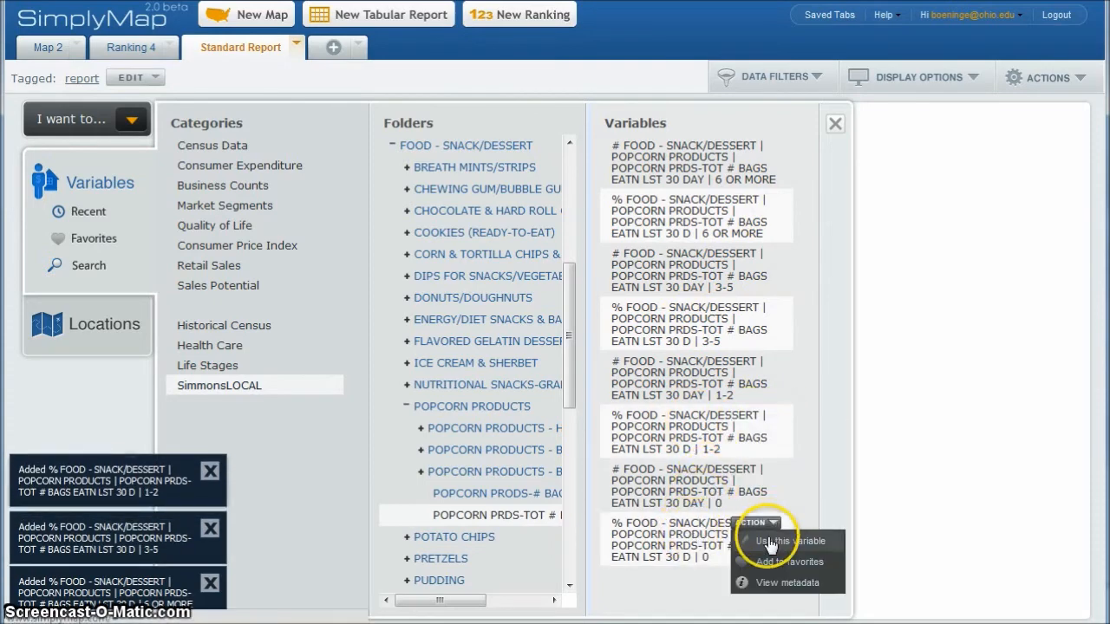
left_click(778, 542)
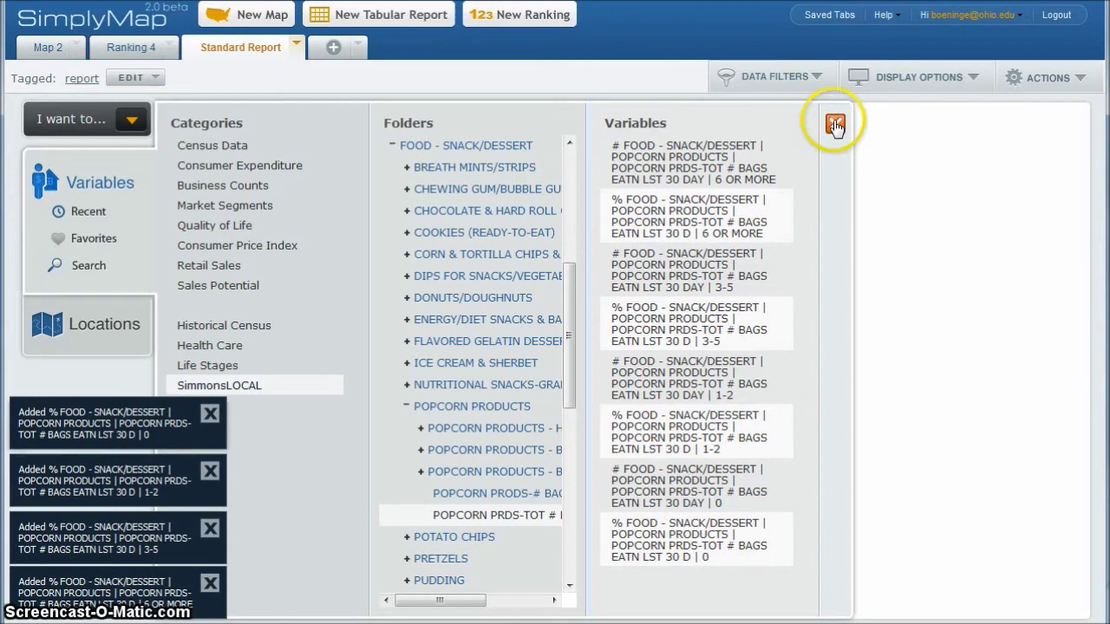
- Close the variable browser to view popcorn percentages for Athens County, OH and USA
left_click(834, 121)
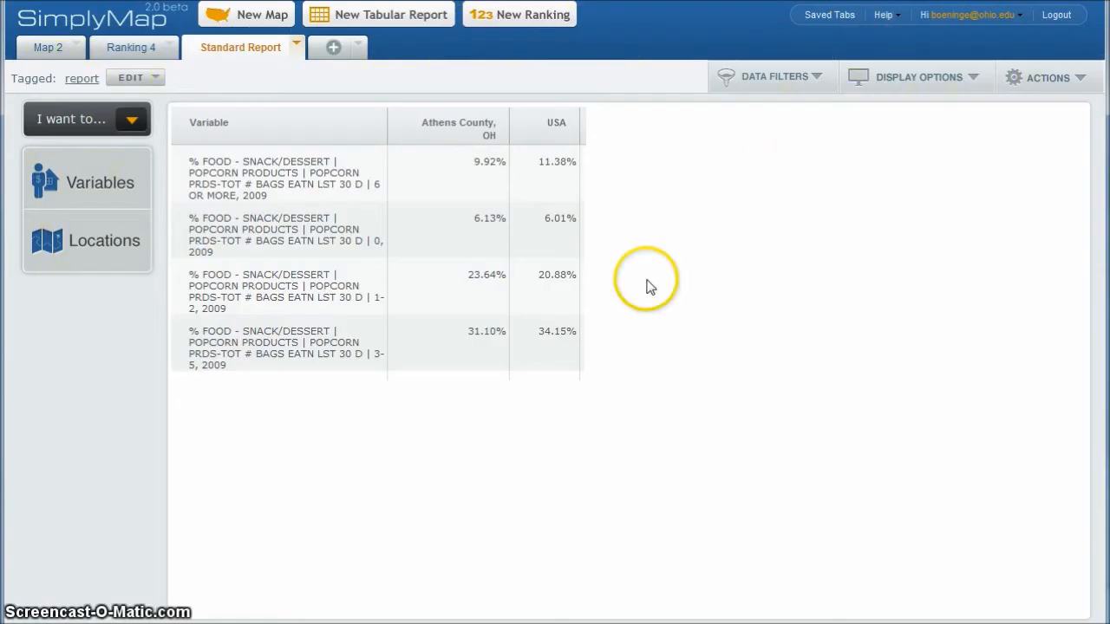
mouse_move(89, 250)
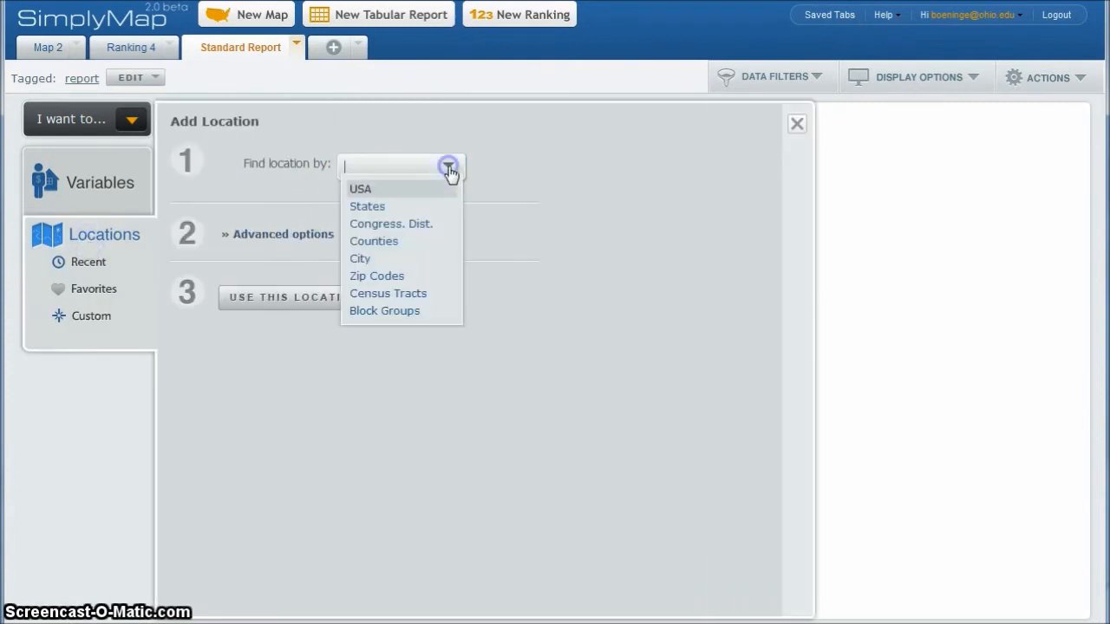
- Add Merrillville, IN from Indiana as a location, then close the location panel
left_click(359, 258)
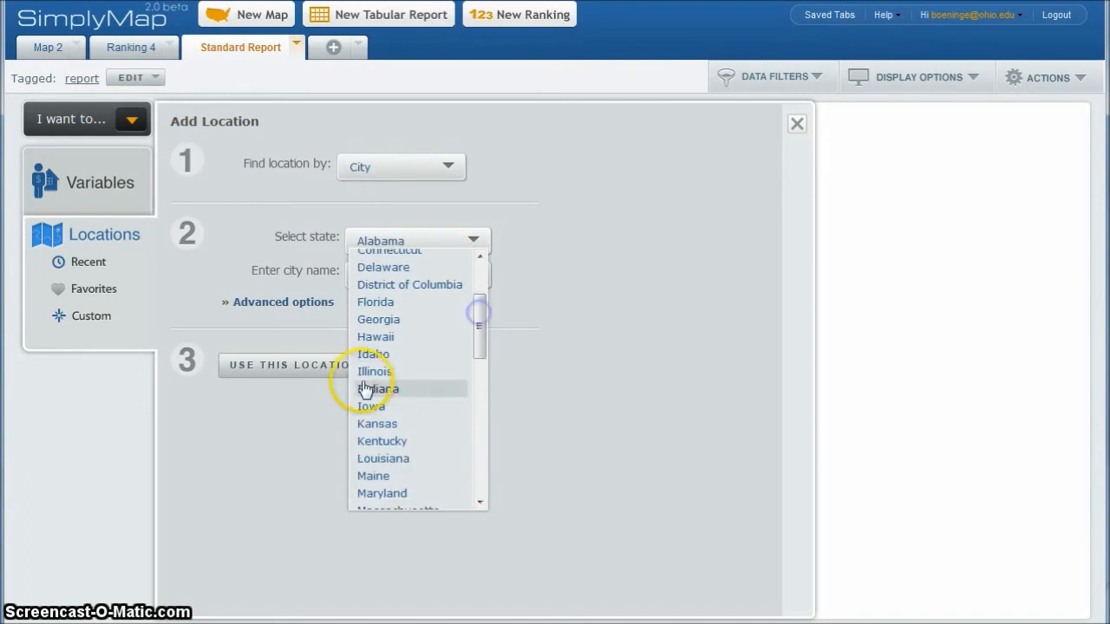
left_click(379, 388)
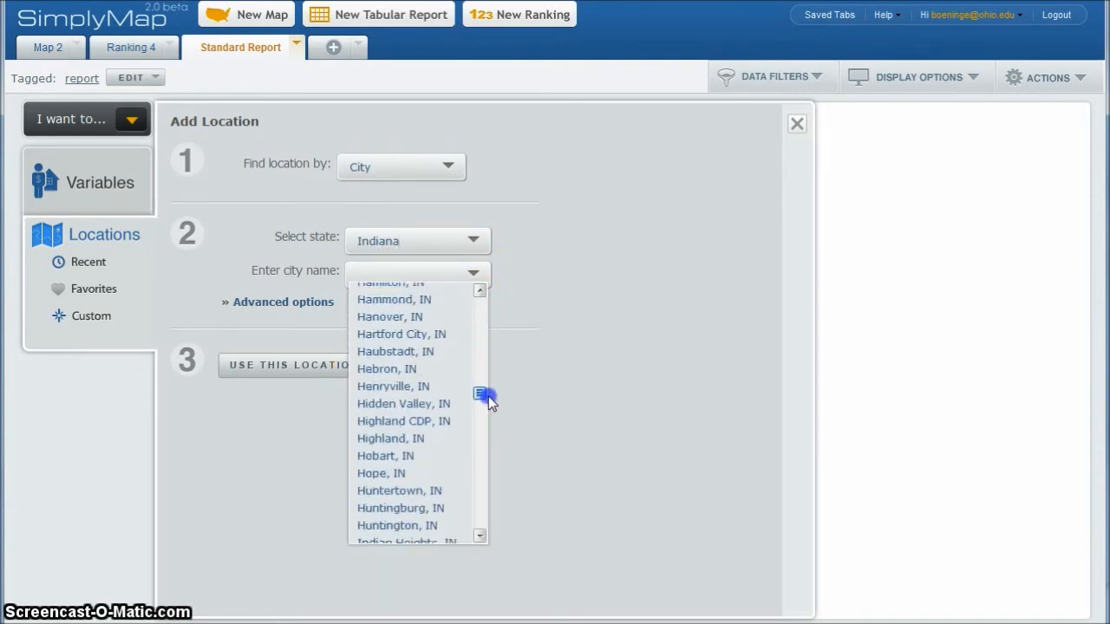
scroll("down", 3)
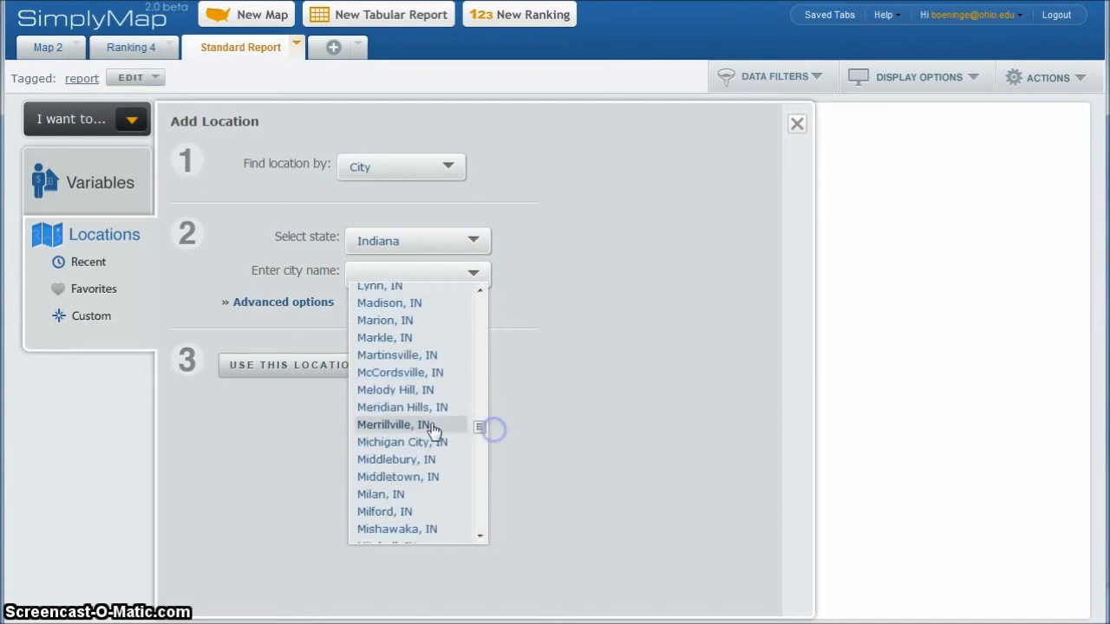
left_click(397, 425)
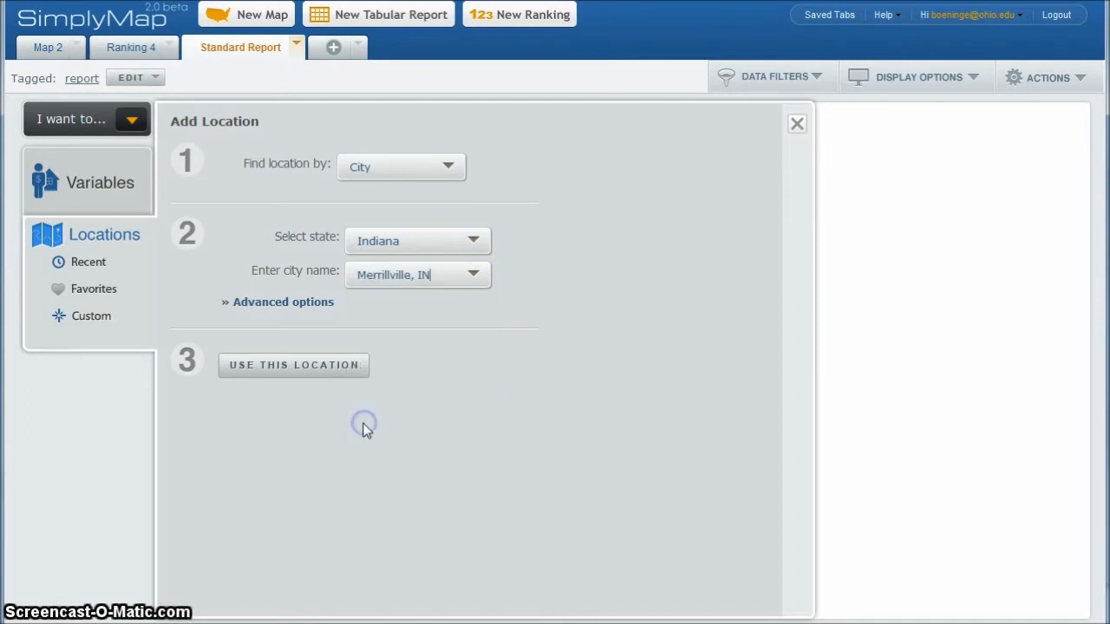
left_click(267, 366)
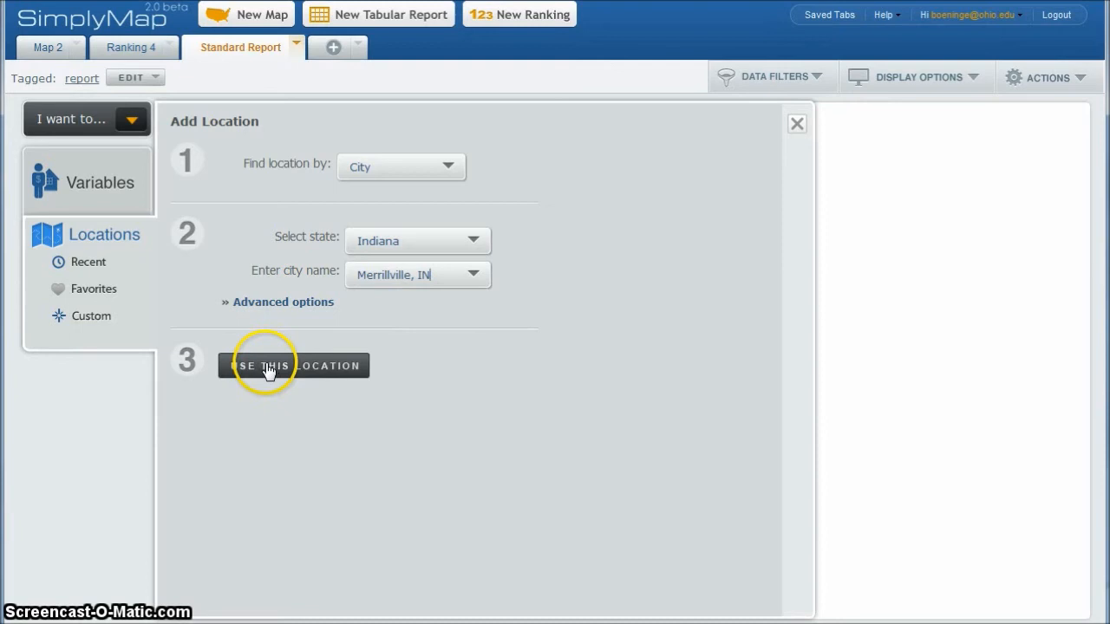
left_click(269, 365)
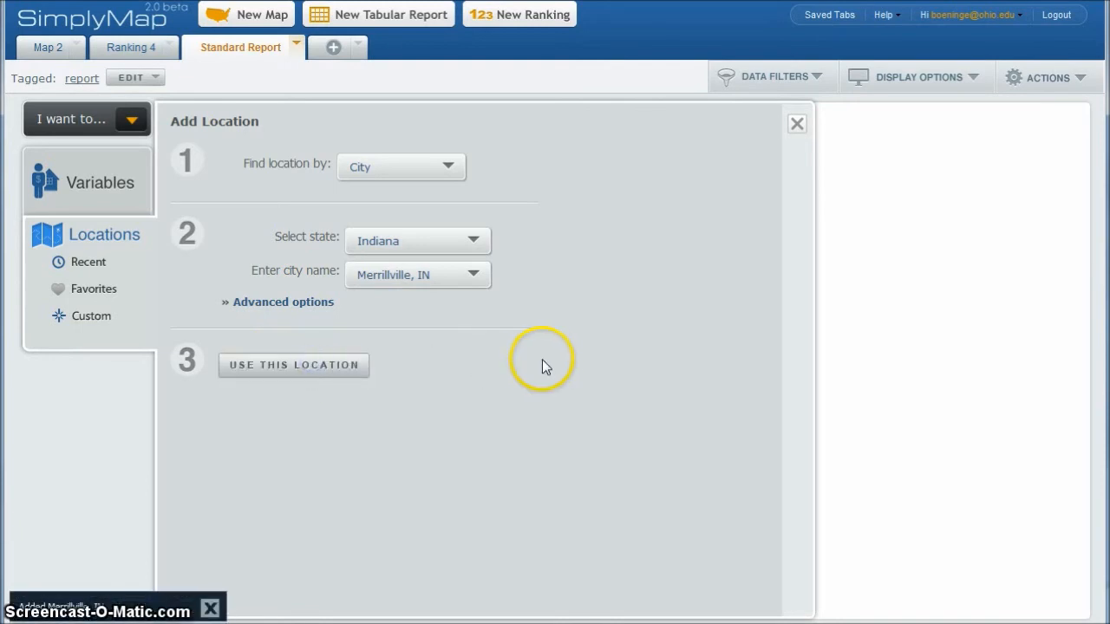
mouse_move(834, 155)
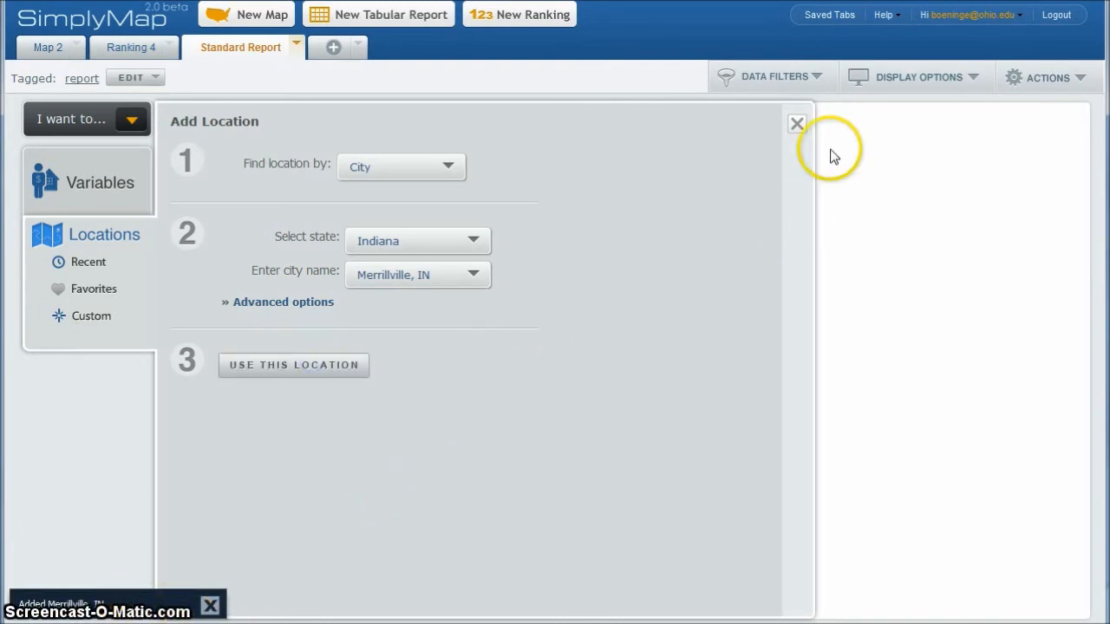
left_click(797, 123)
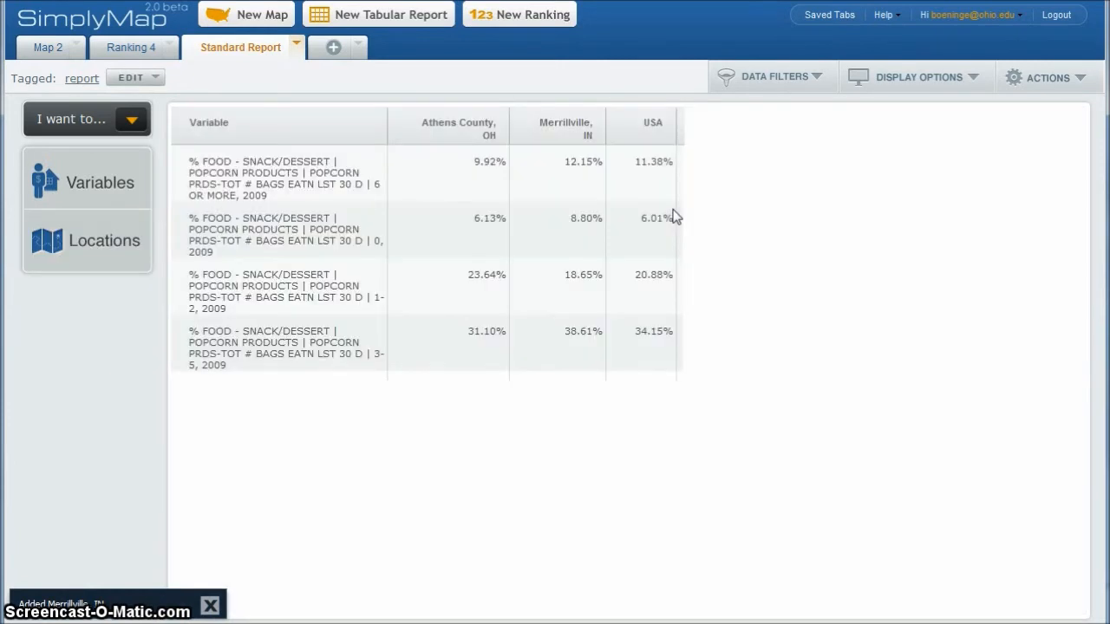
mouse_move(668, 166)
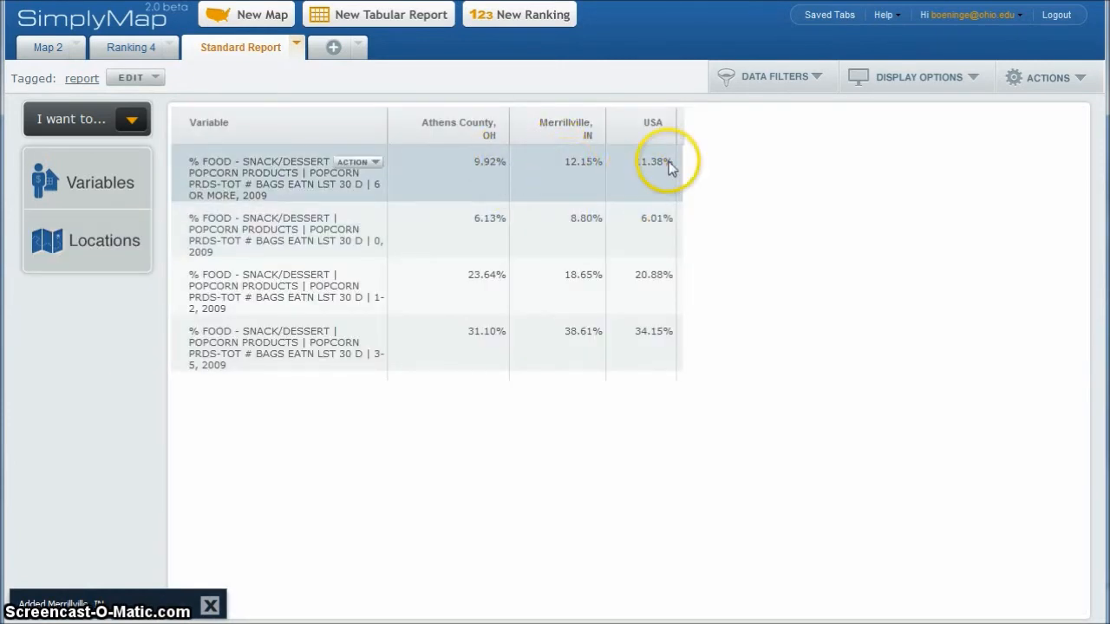
mouse_move(836, 202)
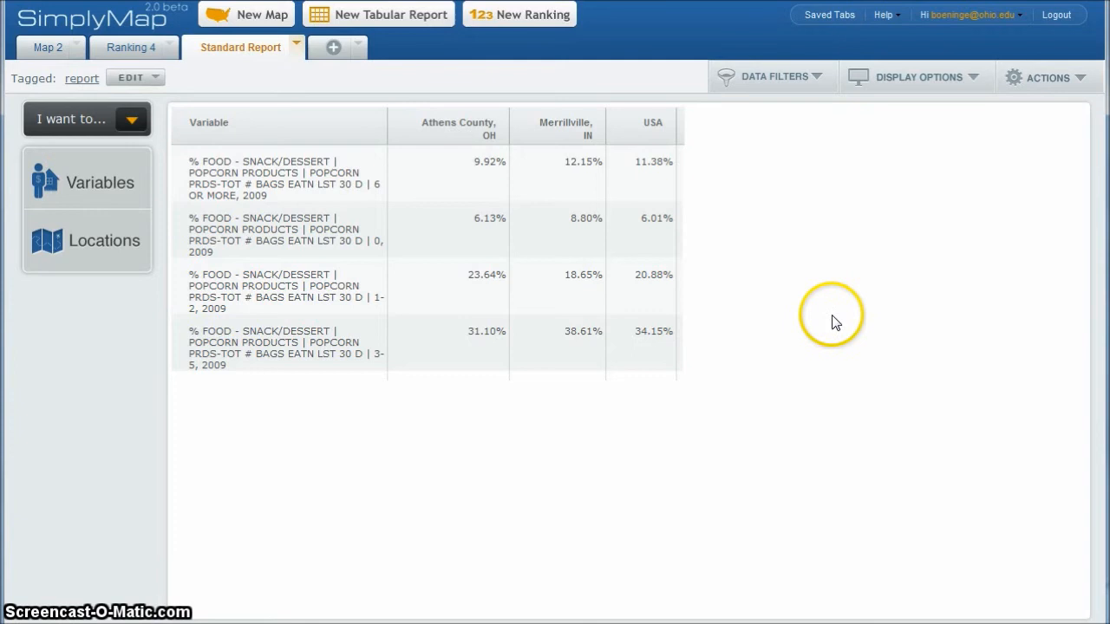
mouse_move(574, 447)
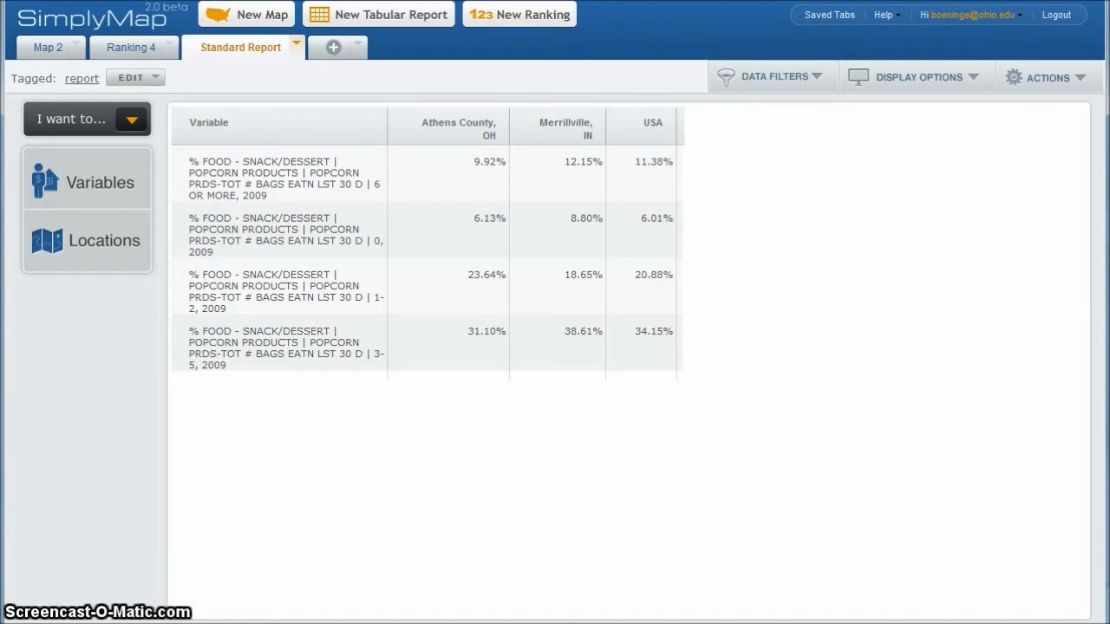
mouse_move(104, 186)
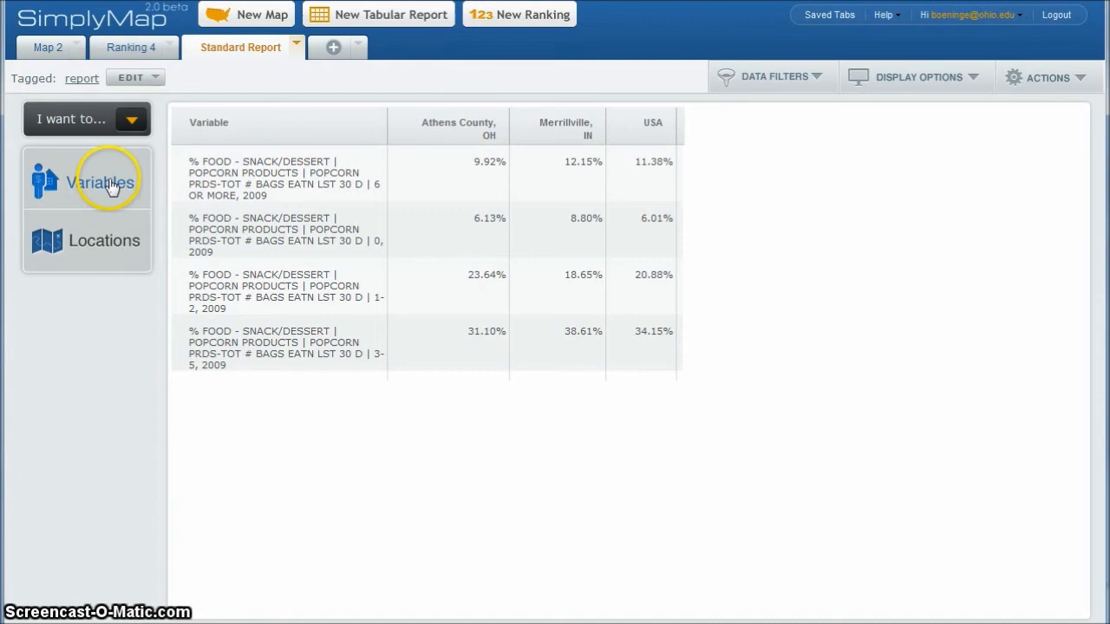
- Add all Census Data > People and Households > Population Total variables, then close the browser
left_click(103, 179)
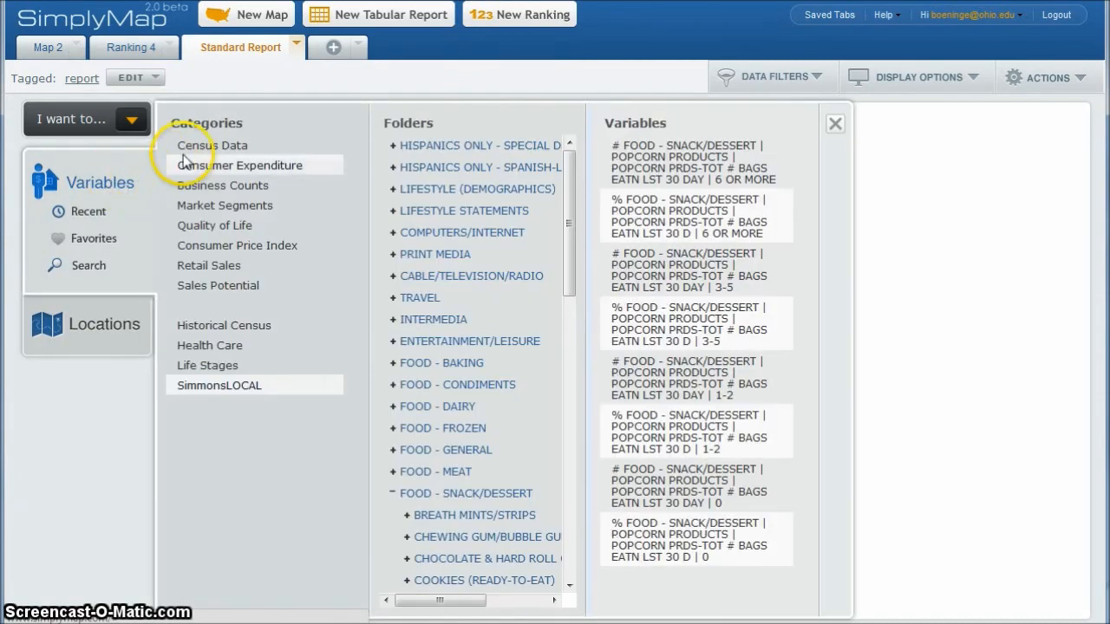
left_click(211, 145)
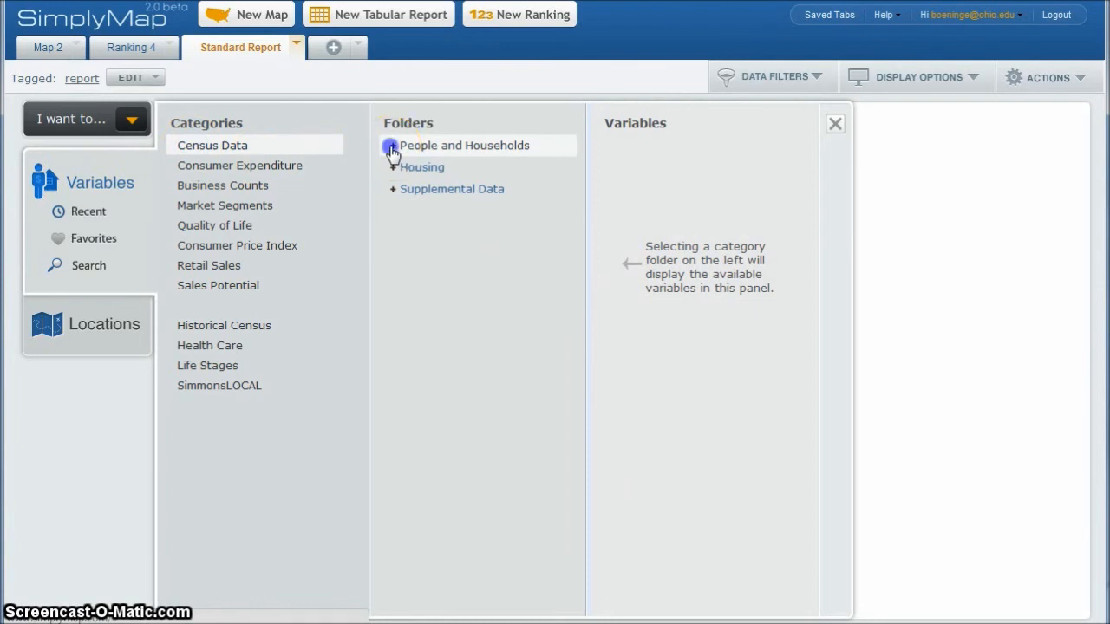
left_click(389, 144)
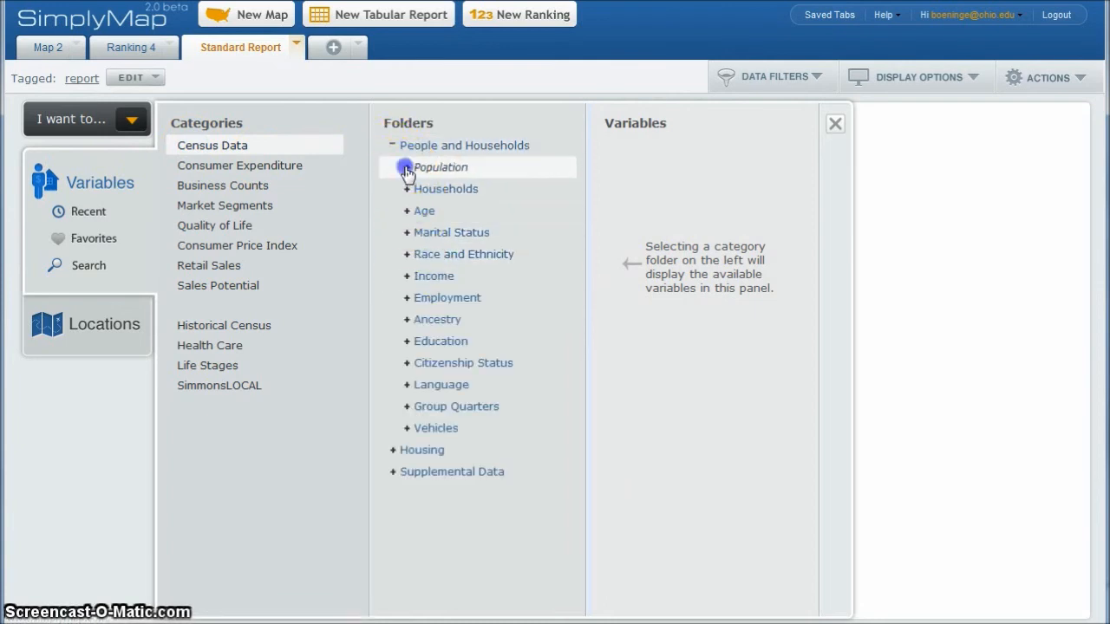
left_click(406, 166)
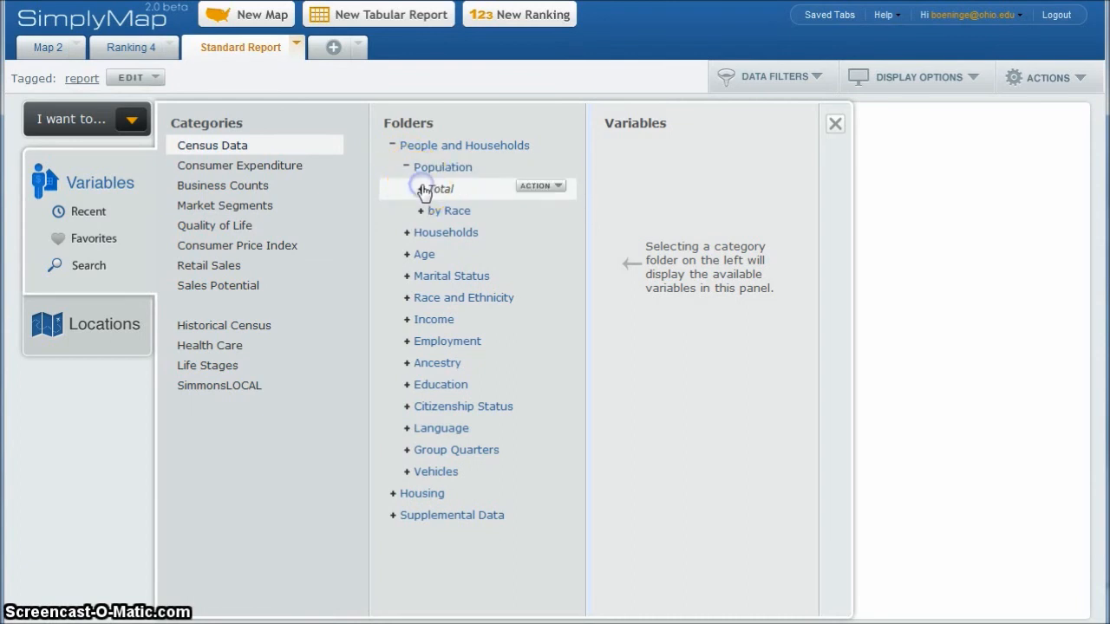
left_click(436, 188)
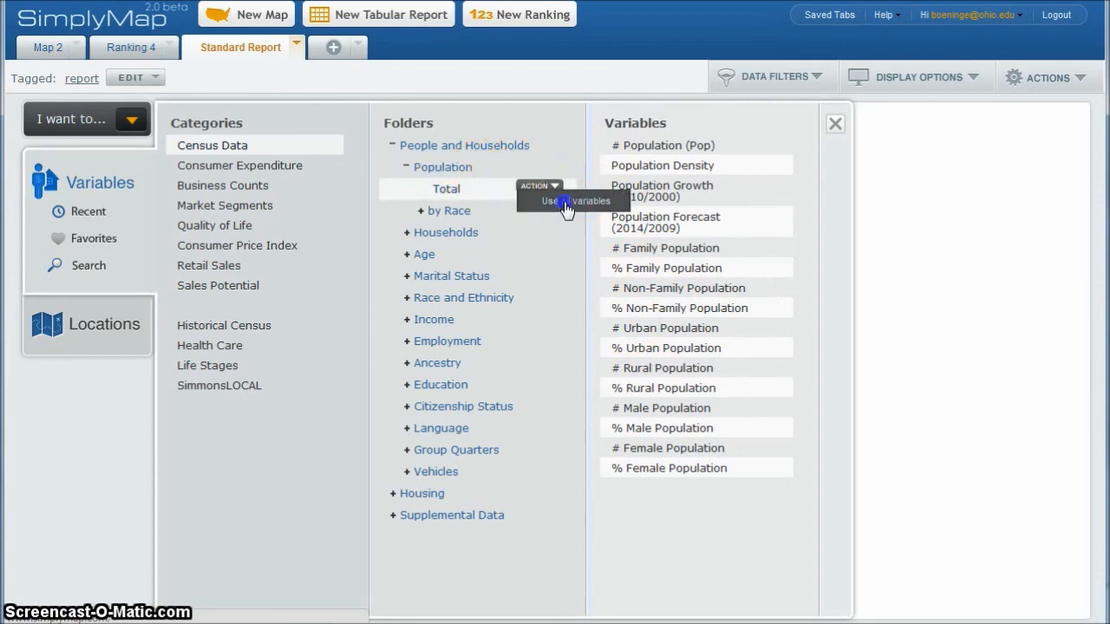
left_click(571, 201)
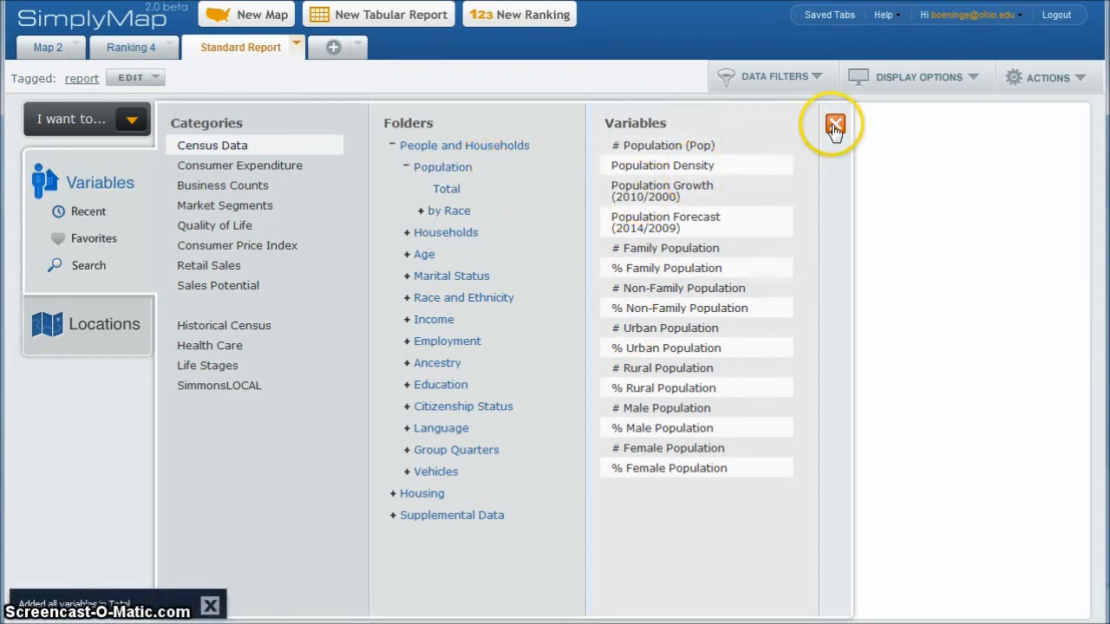
left_click(832, 122)
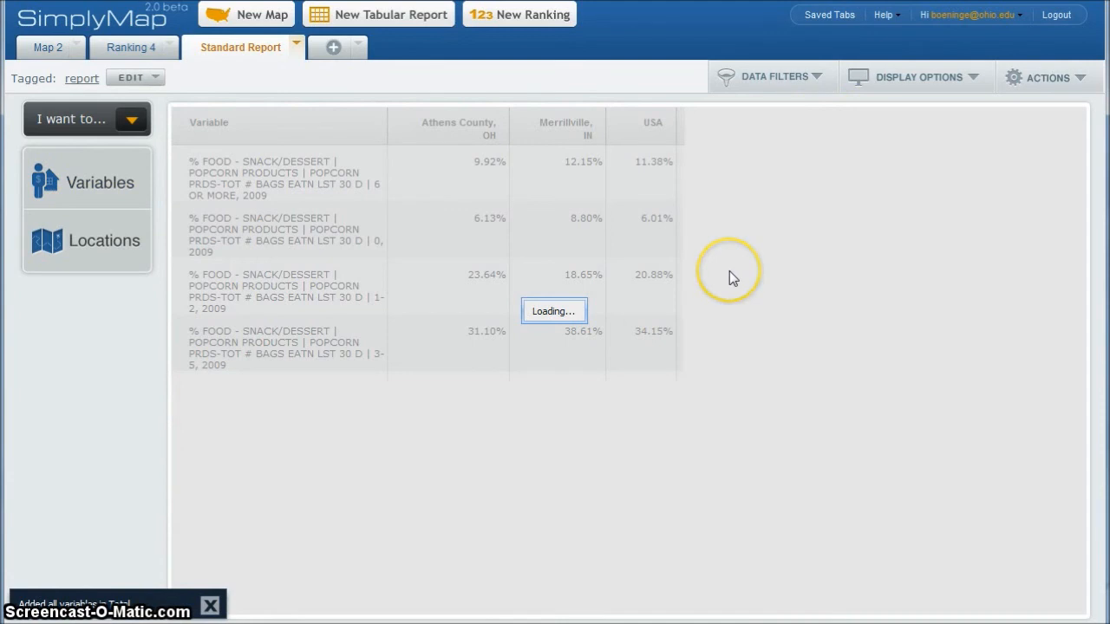
mouse_move(360, 385)
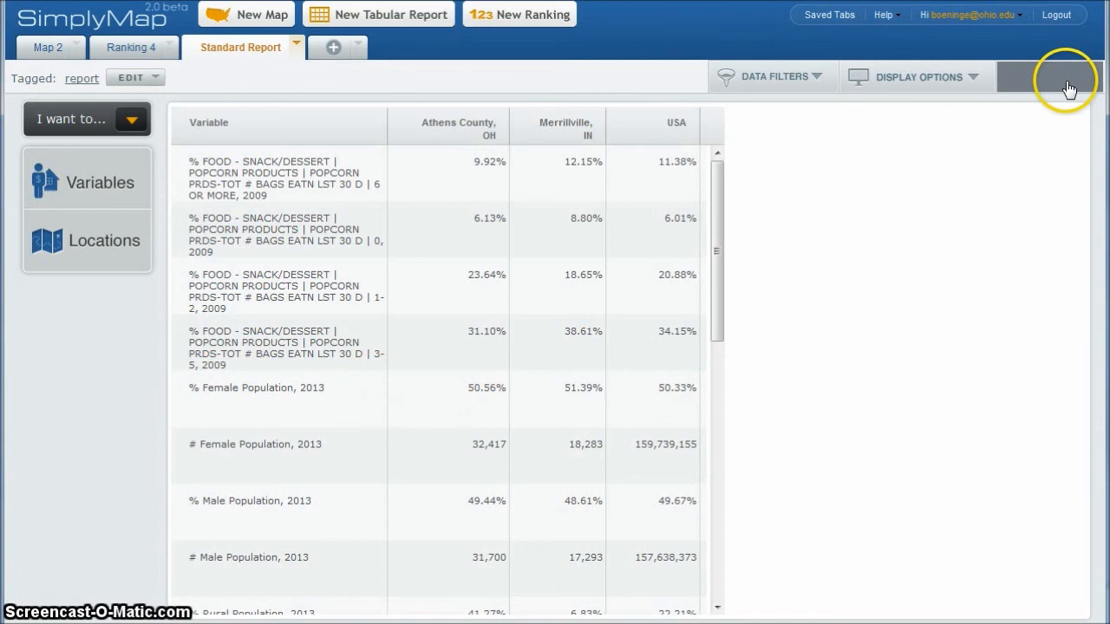
- Open the report's Actions menu to reach Download Table (Excel, DBF, CSV)
left_click(1056, 77)
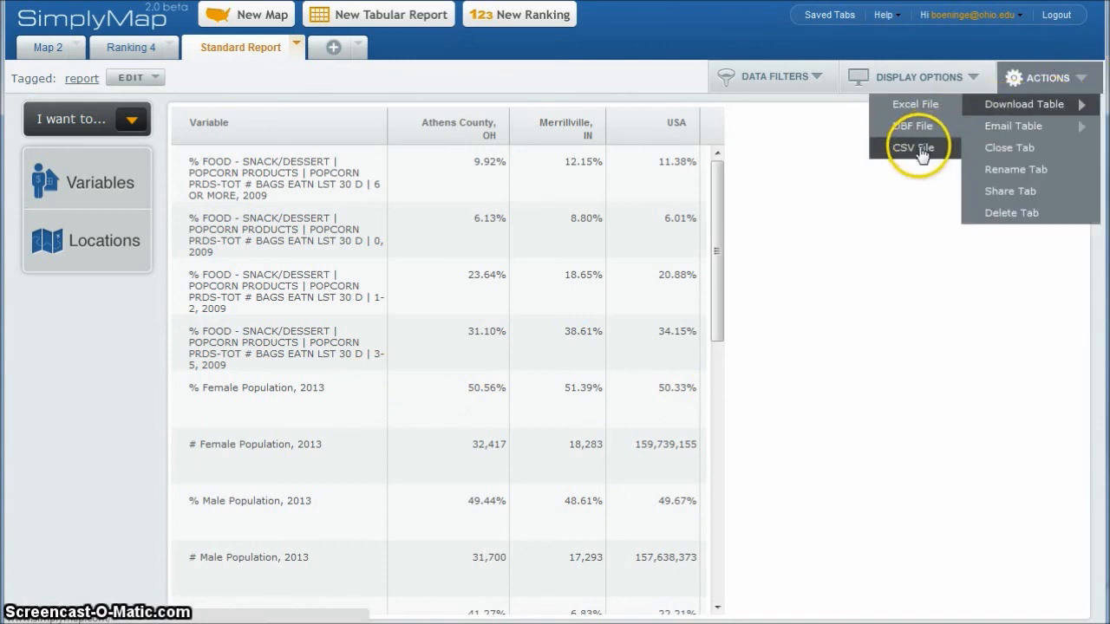
mouse_move(916, 104)
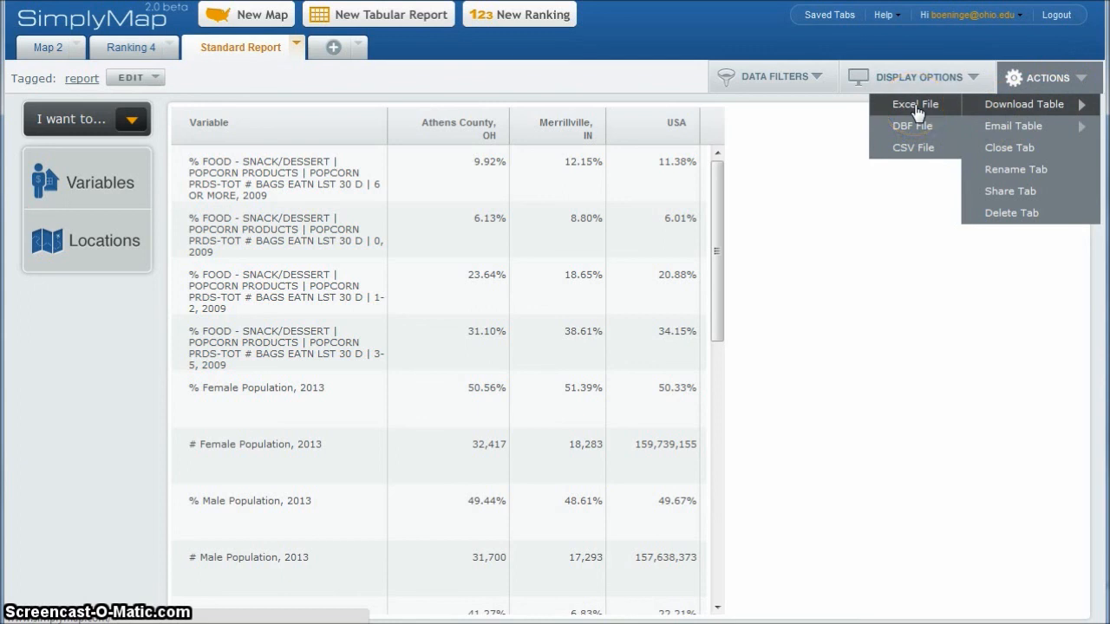